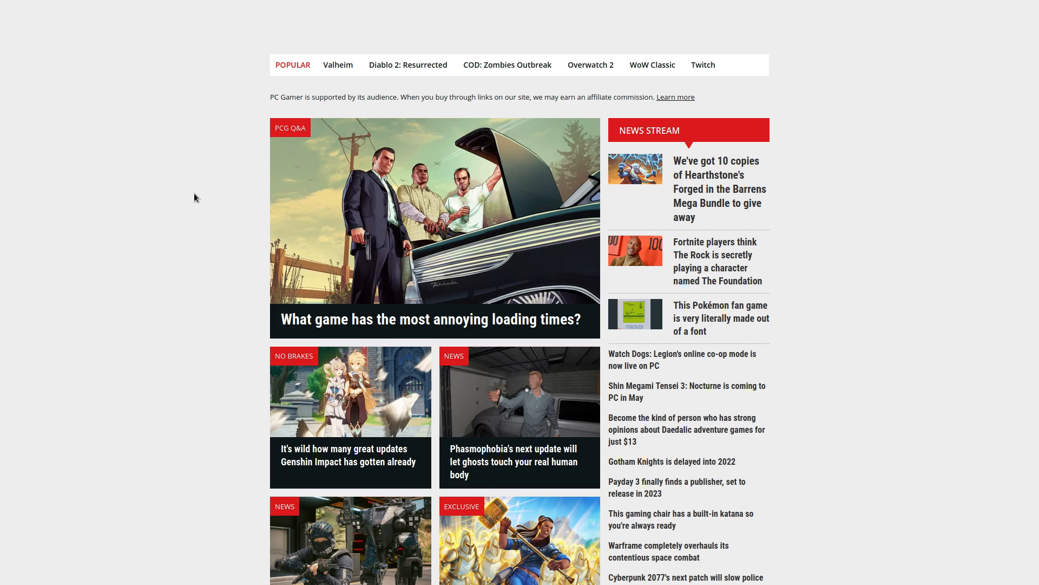
mouse_move(215, 145)
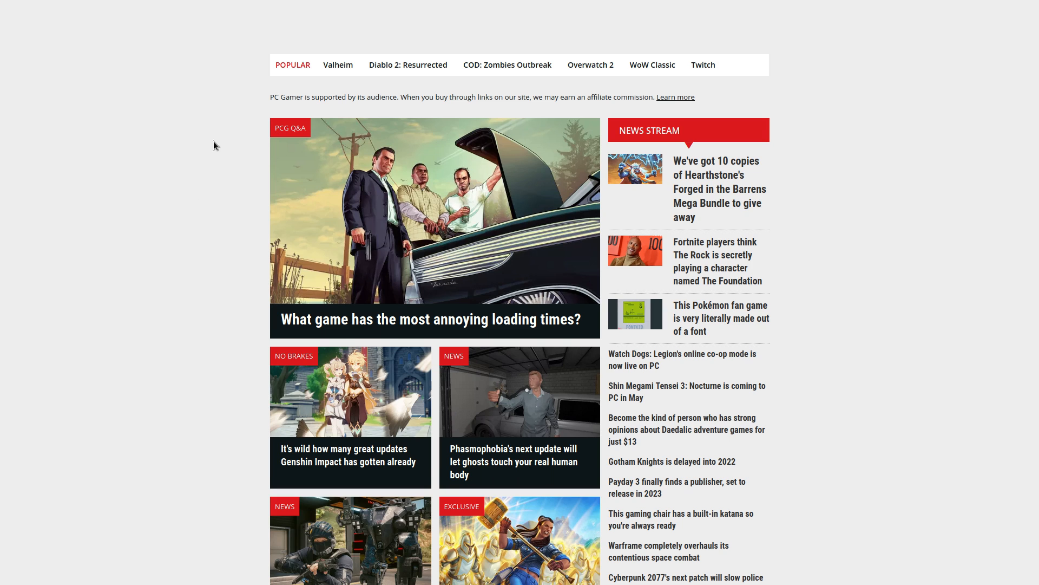
- Move from the Newegg RTX 3070 listings to eBay's 370 RTX 3070 results
left_click(131, 10)
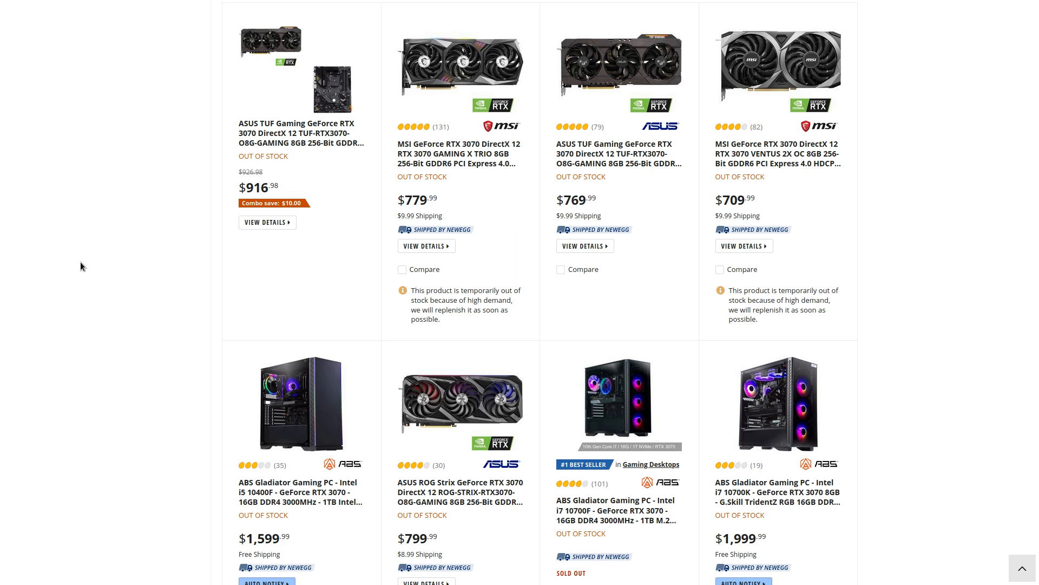
mouse_move(6, 172)
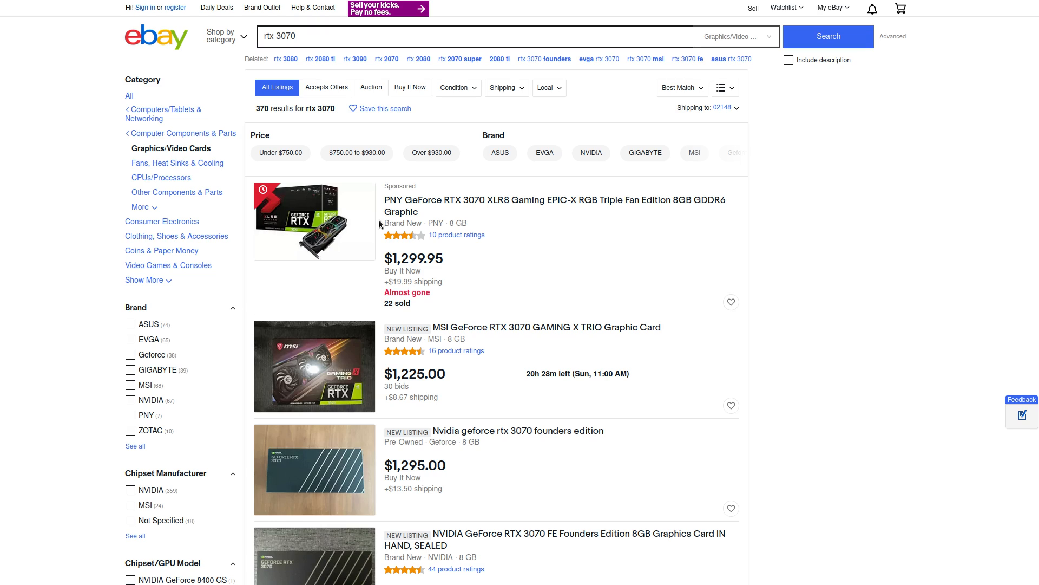
mouse_move(358, 218)
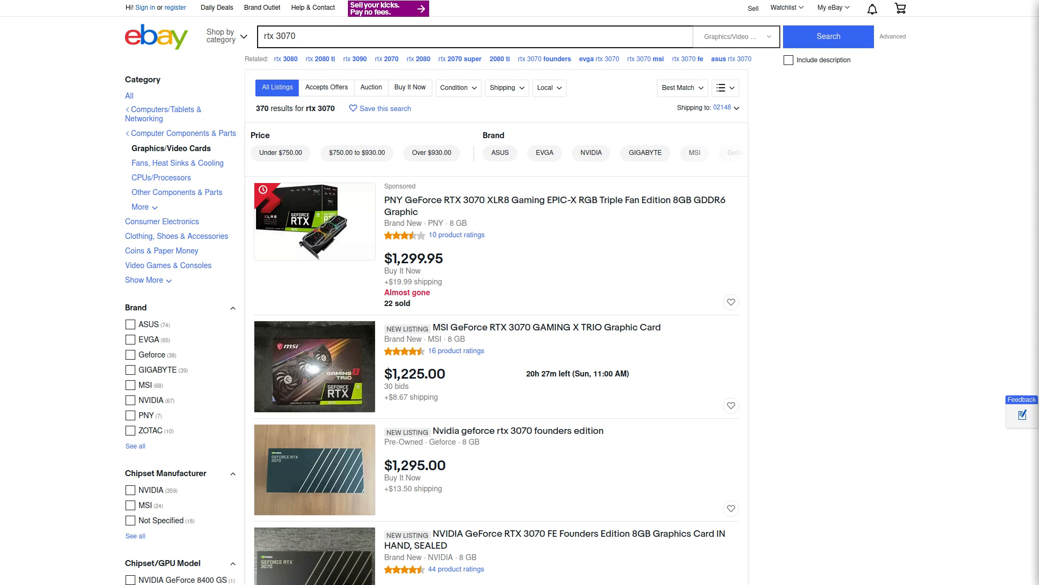
mouse_move(785, 208)
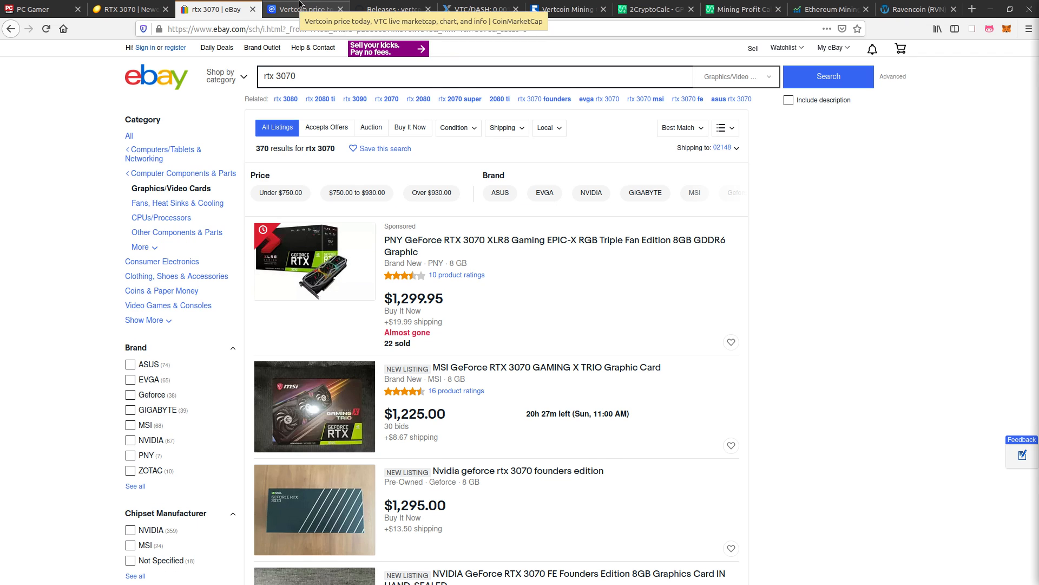
- Show Vertcoin's CoinMarketCap page with its $0.6425 price and one-year chart
left_click(305, 9)
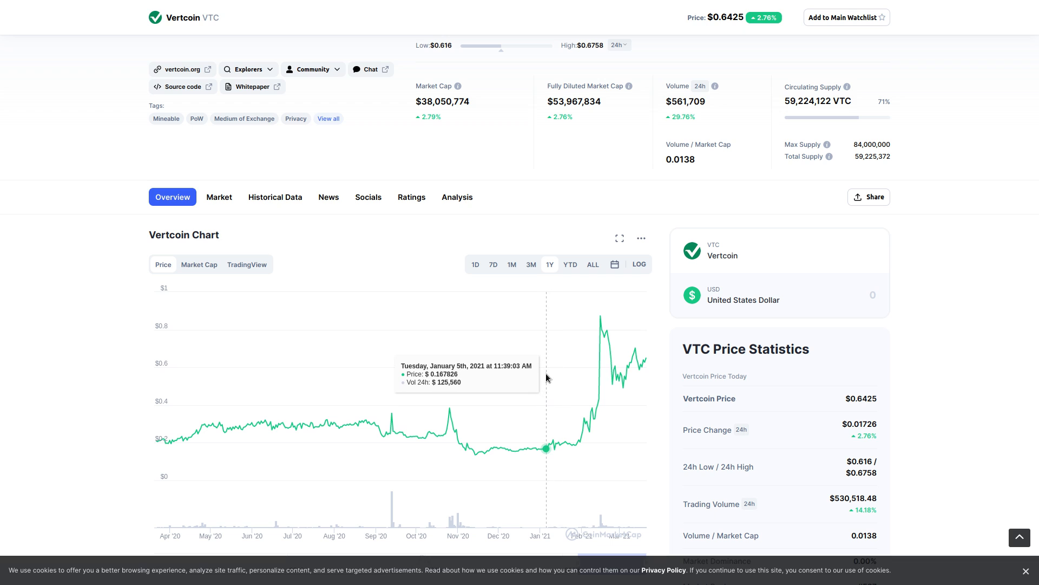
mouse_move(493, 365)
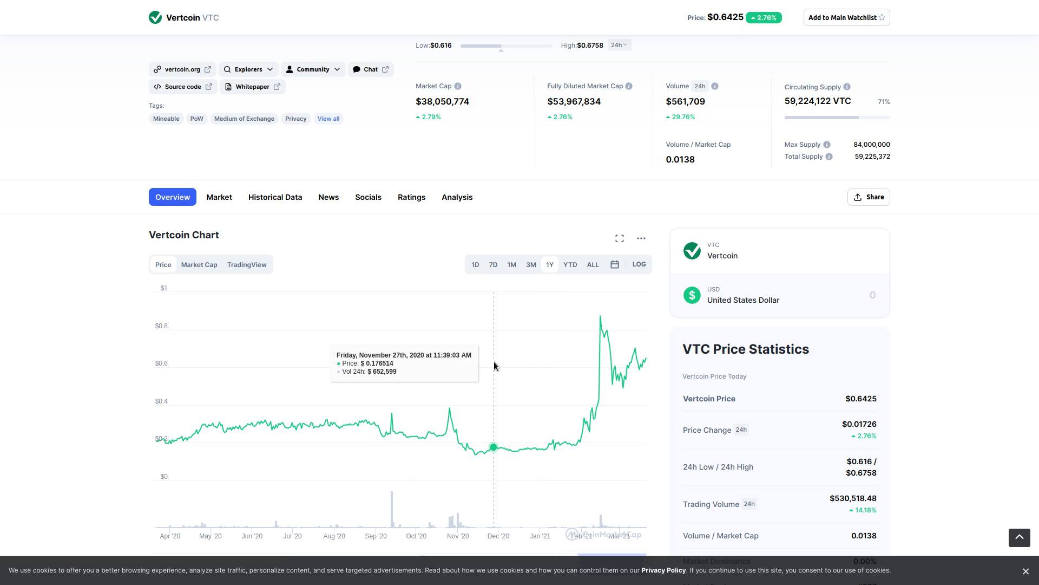
mouse_move(537, 390)
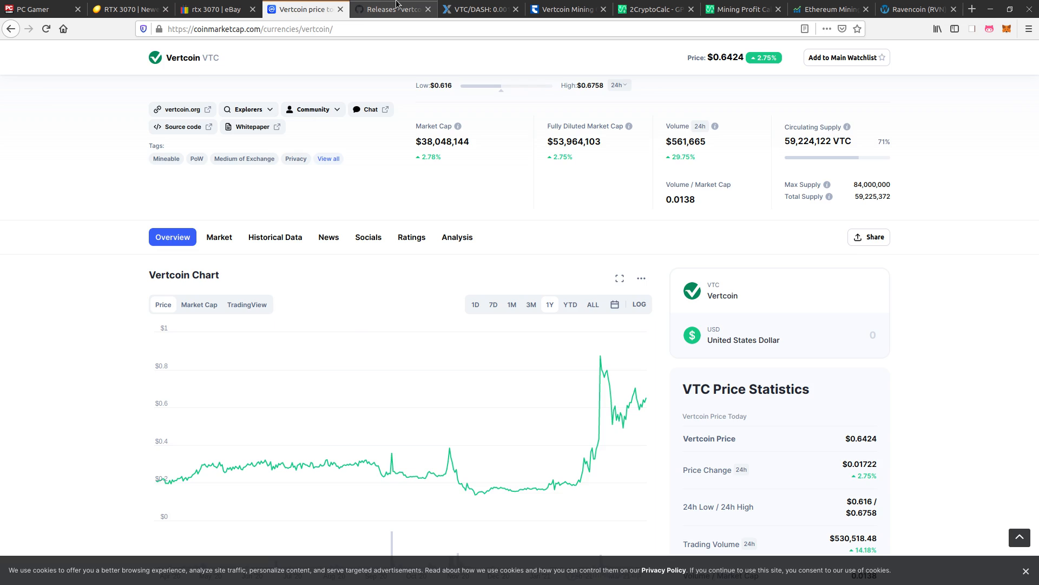
- Scroll the one-click-miner-vnext releases to the 2.0 Final Linux and Windows downloads
left_click(391, 9)
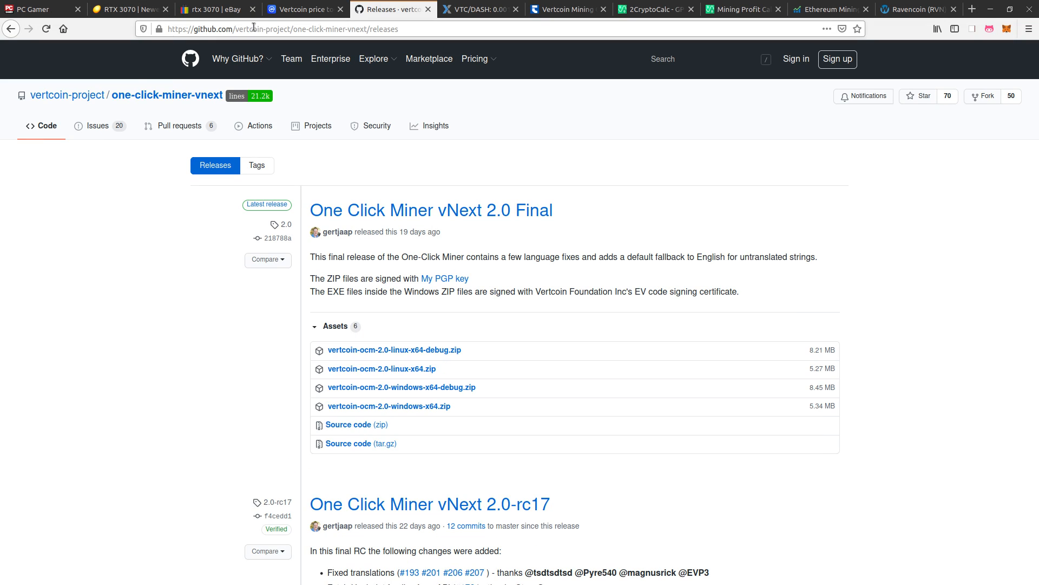
scroll("down", 3)
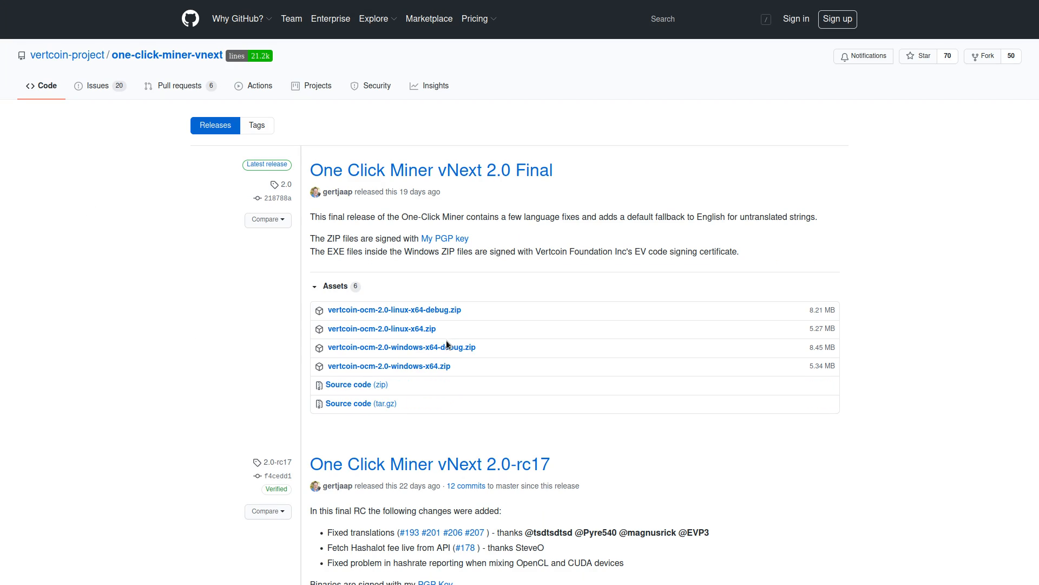
mouse_move(467, 332)
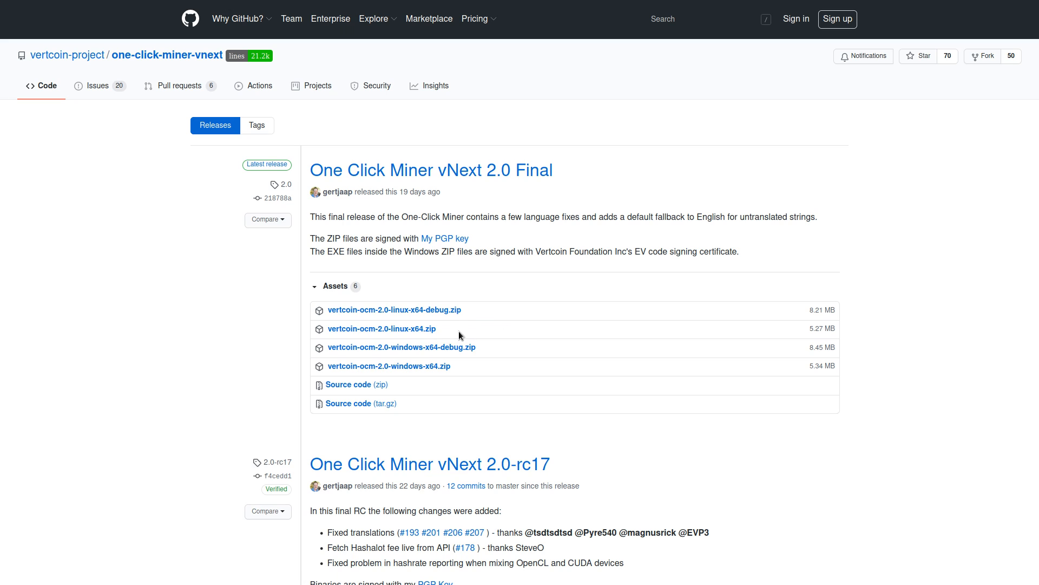
mouse_move(458, 373)
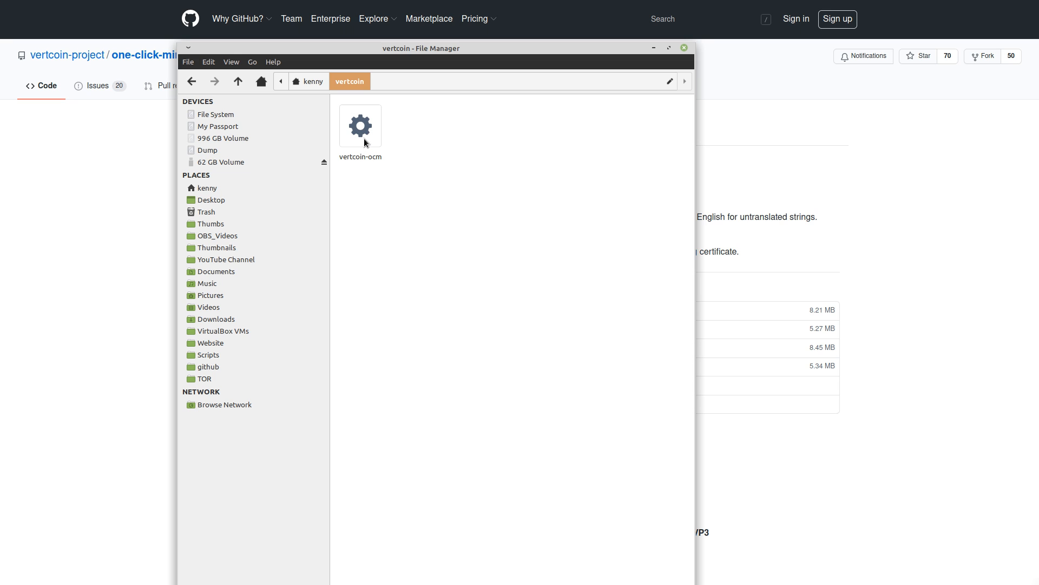
- Launch vertcoin-ocm from the file manager so it checks the Verthash data file
double_click(360, 125)
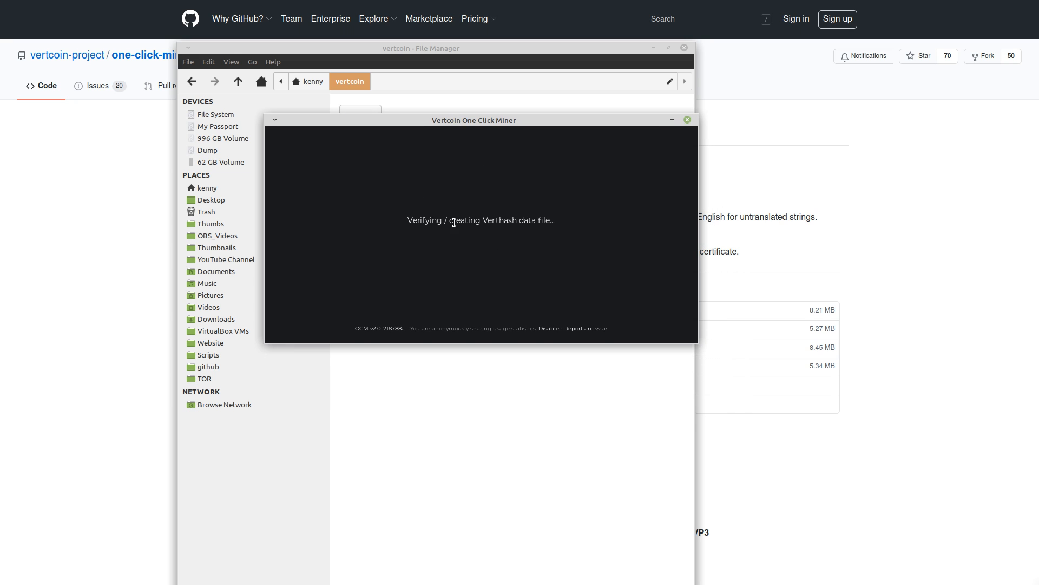
mouse_move(517, 219)
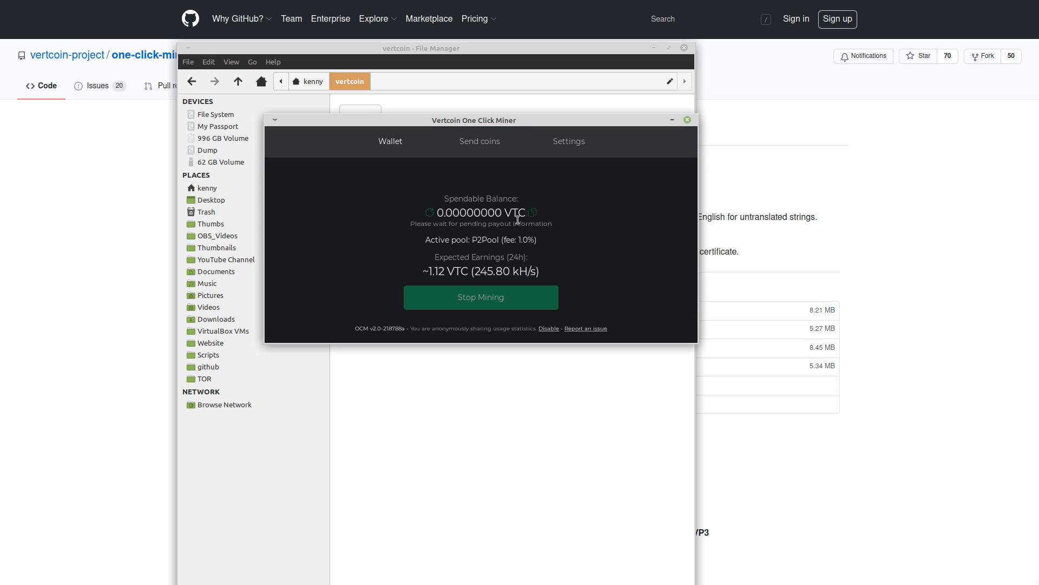
mouse_move(487, 292)
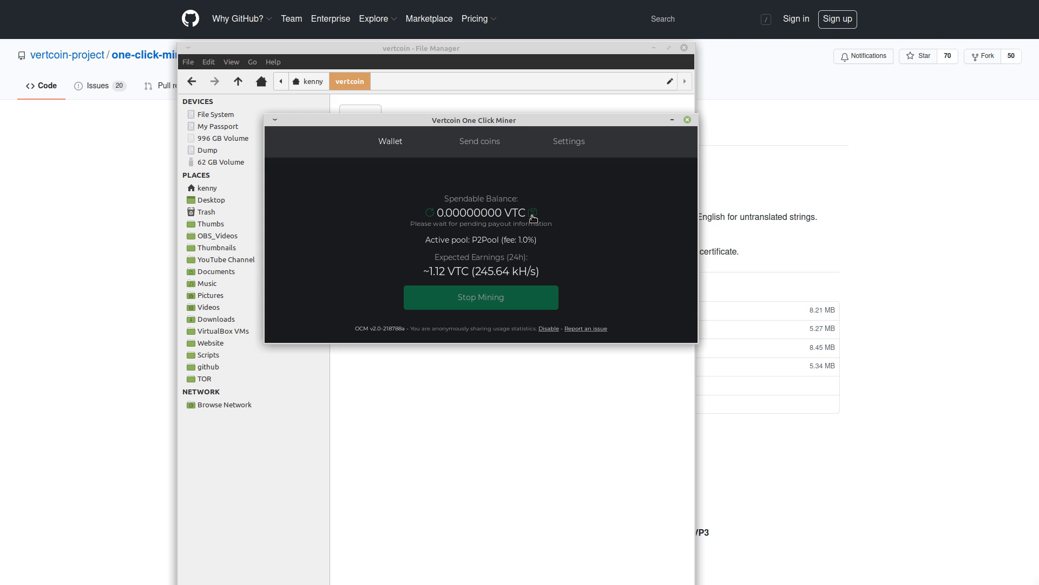
- Stop the miner and show the send-coins form for receiver address and password
left_click(480, 297)
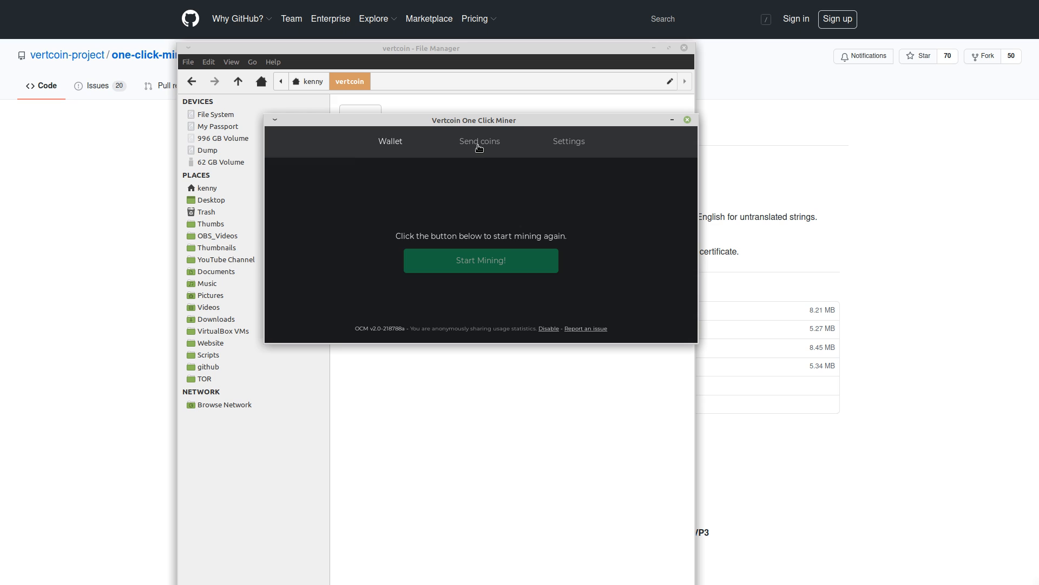
left_click(479, 141)
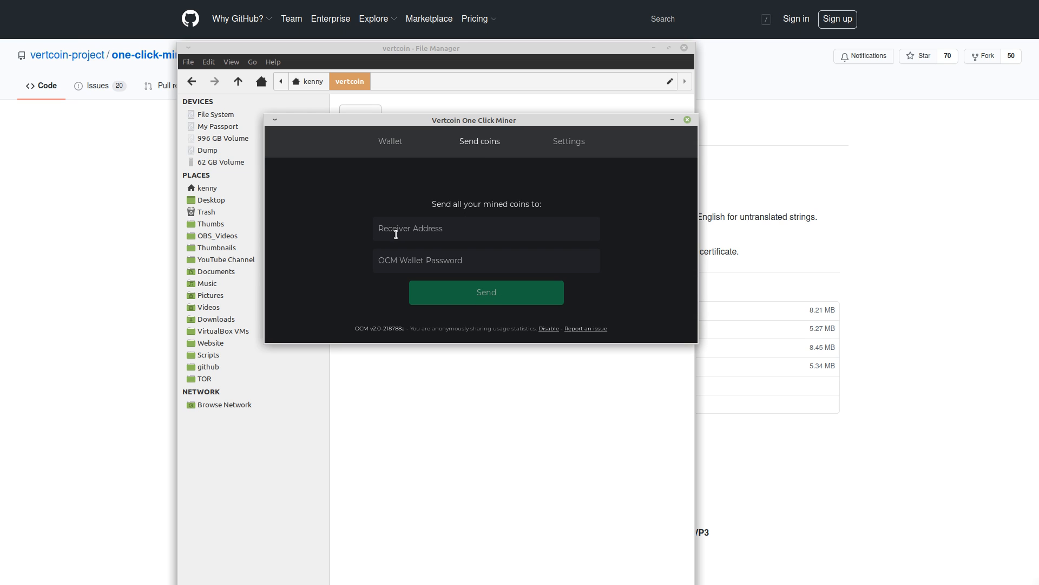
mouse_move(709, 150)
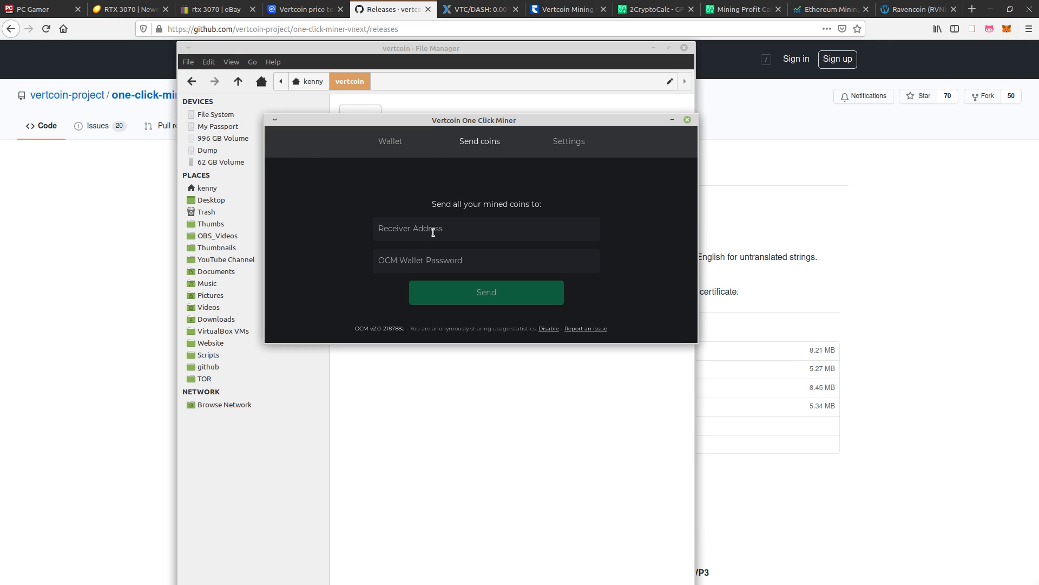
mouse_move(464, 230)
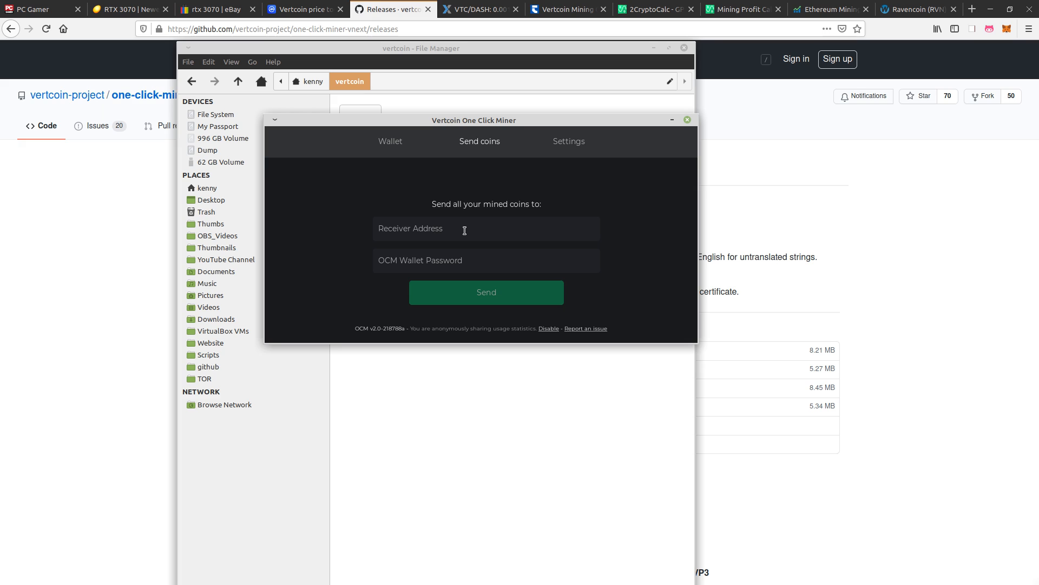
mouse_move(498, 222)
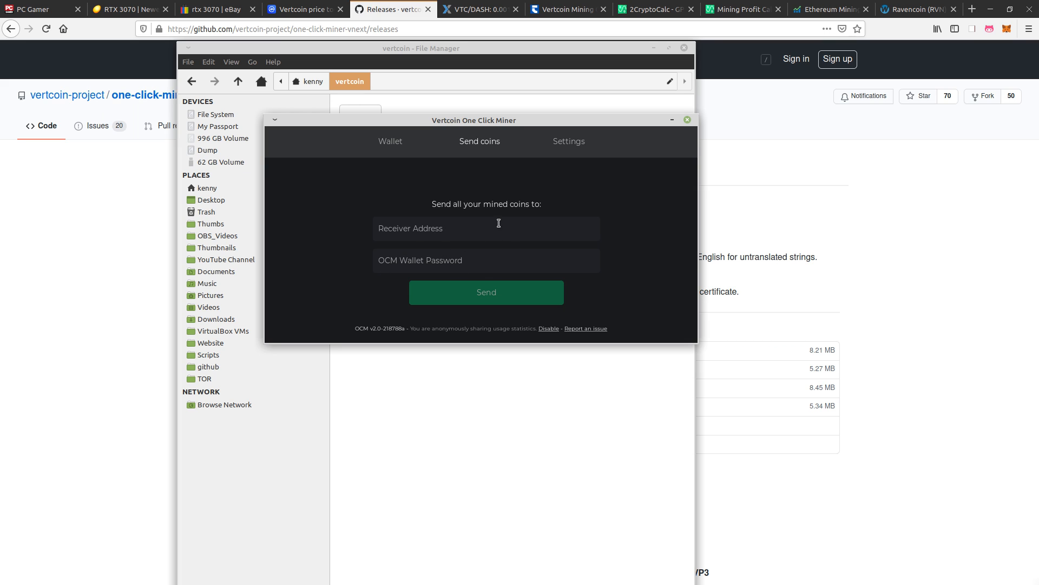
mouse_move(480, 157)
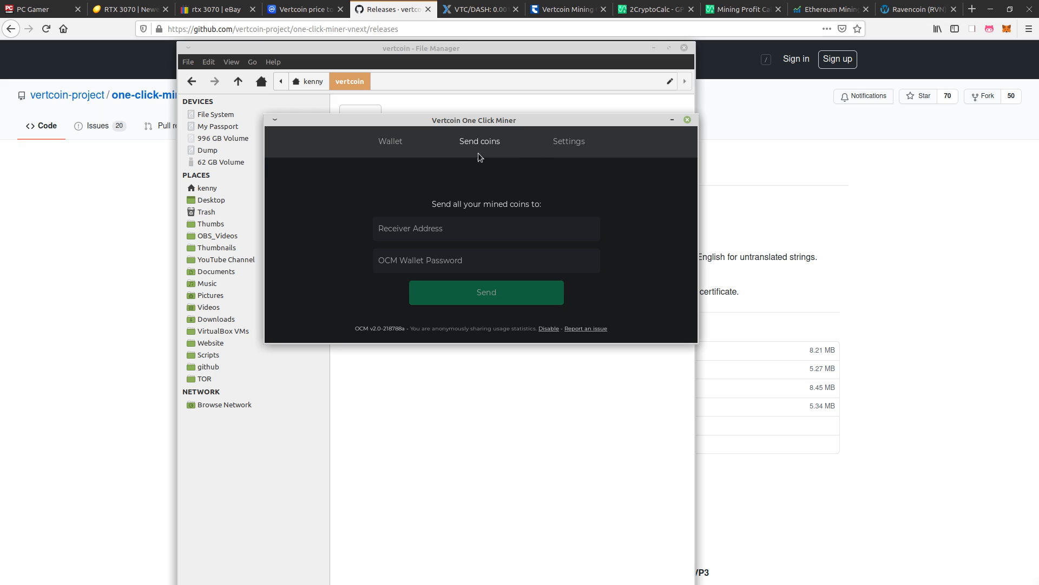
mouse_move(408, 151)
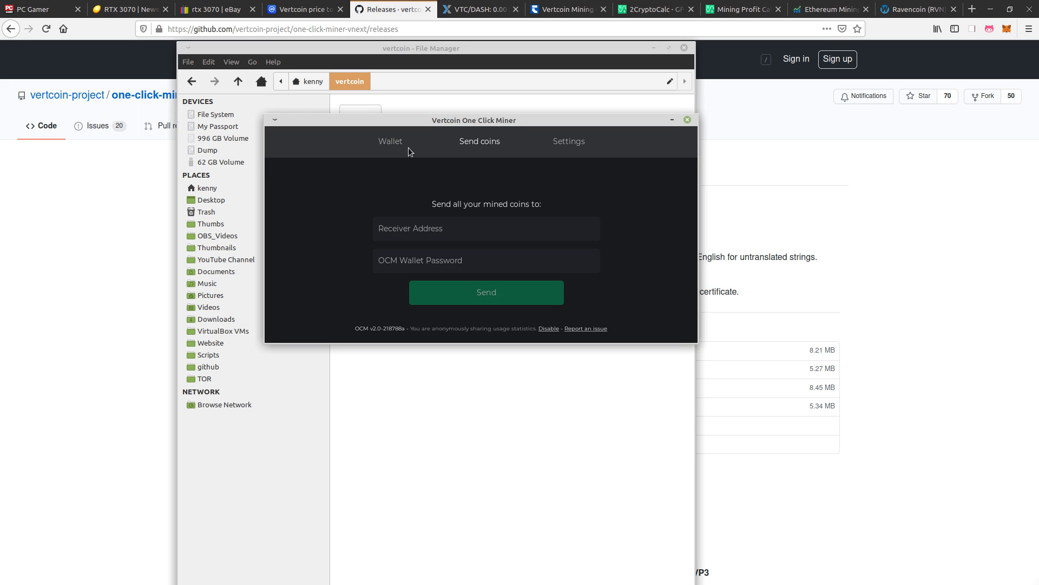
mouse_move(431, 124)
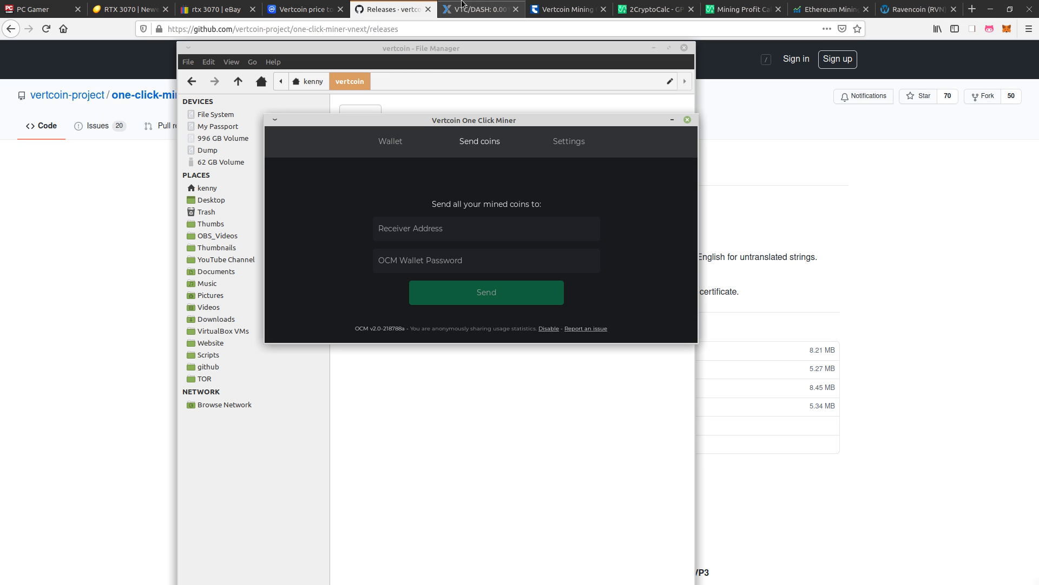
left_click(478, 10)
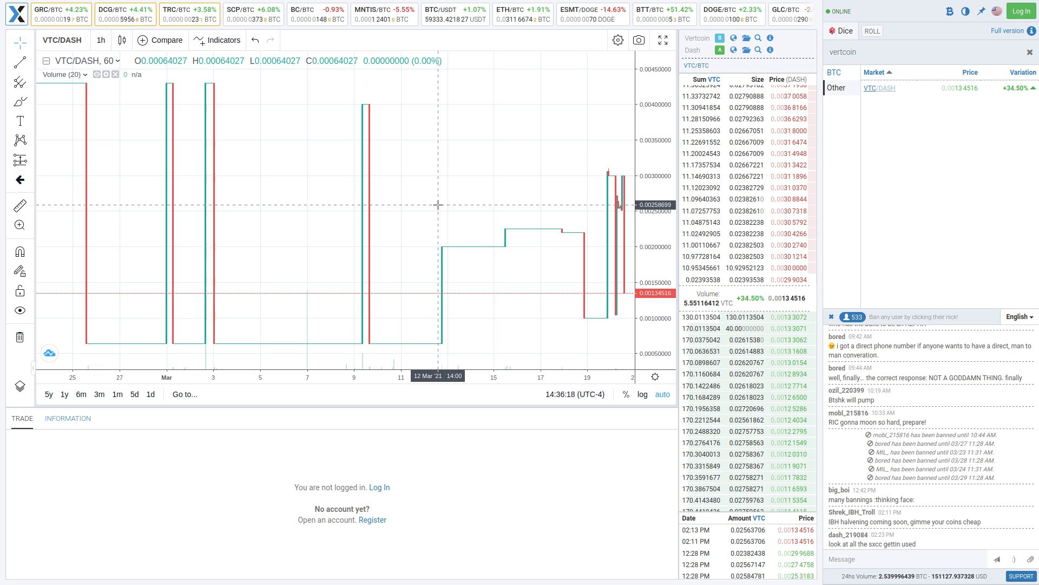
mouse_move(252, 165)
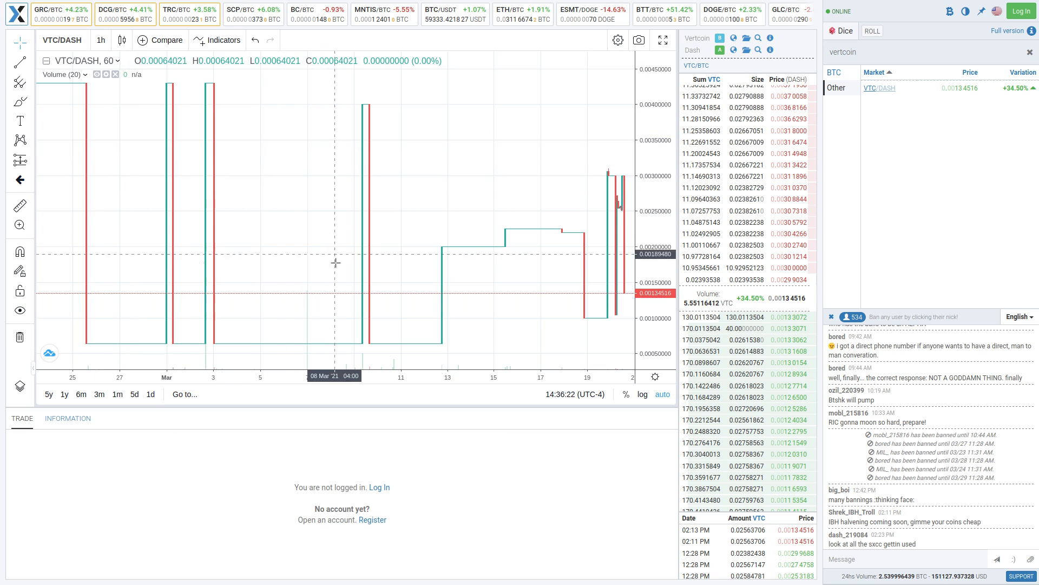
mouse_move(410, 283)
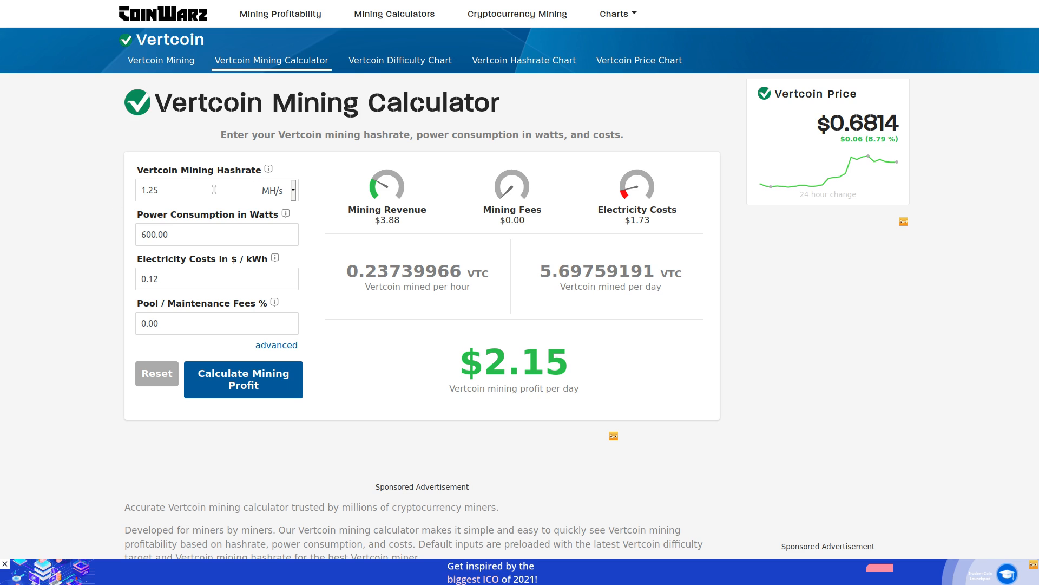
mouse_move(207, 207)
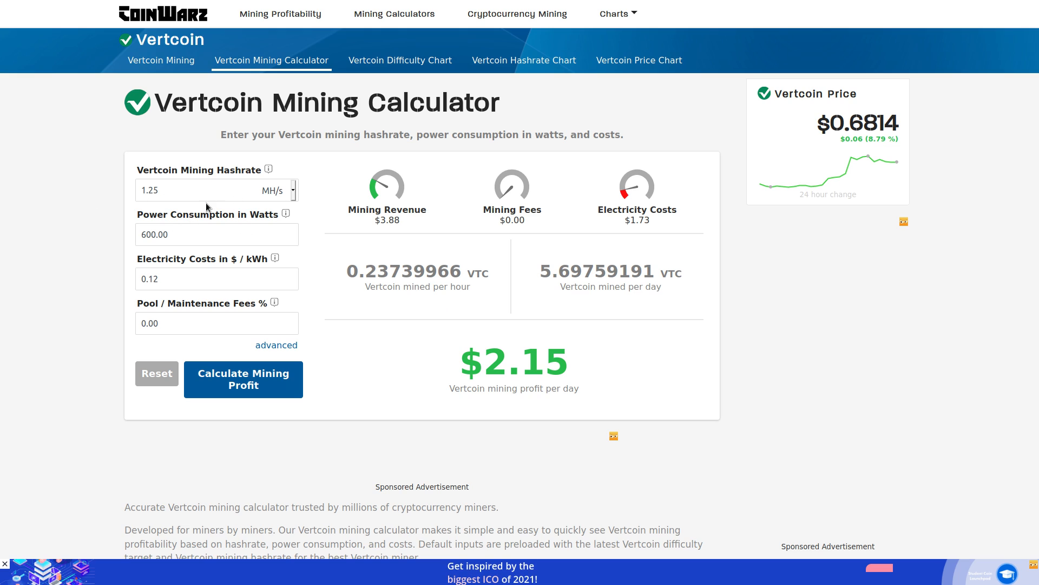
mouse_move(244, 124)
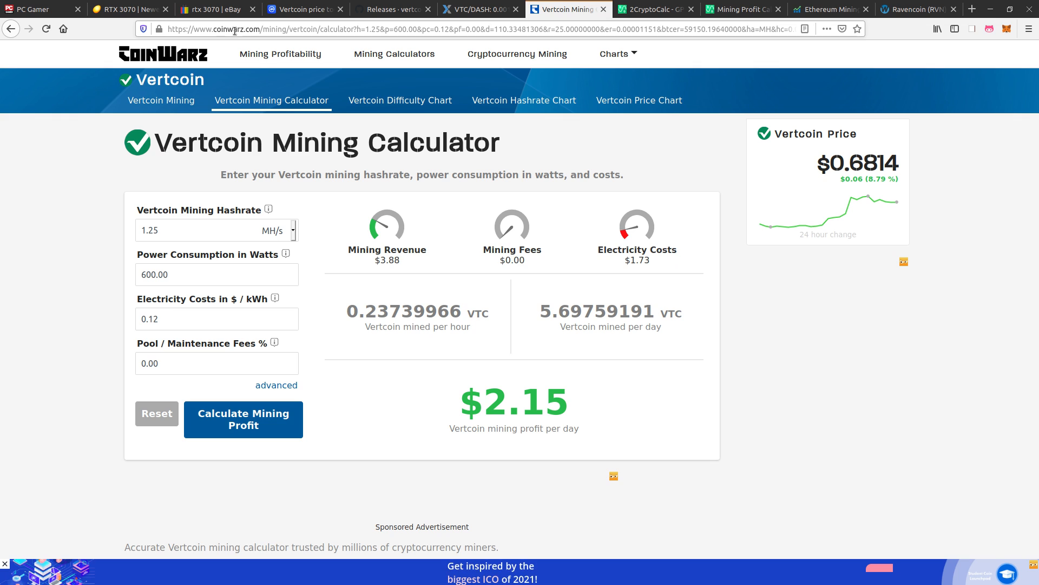
scroll("down", 3)
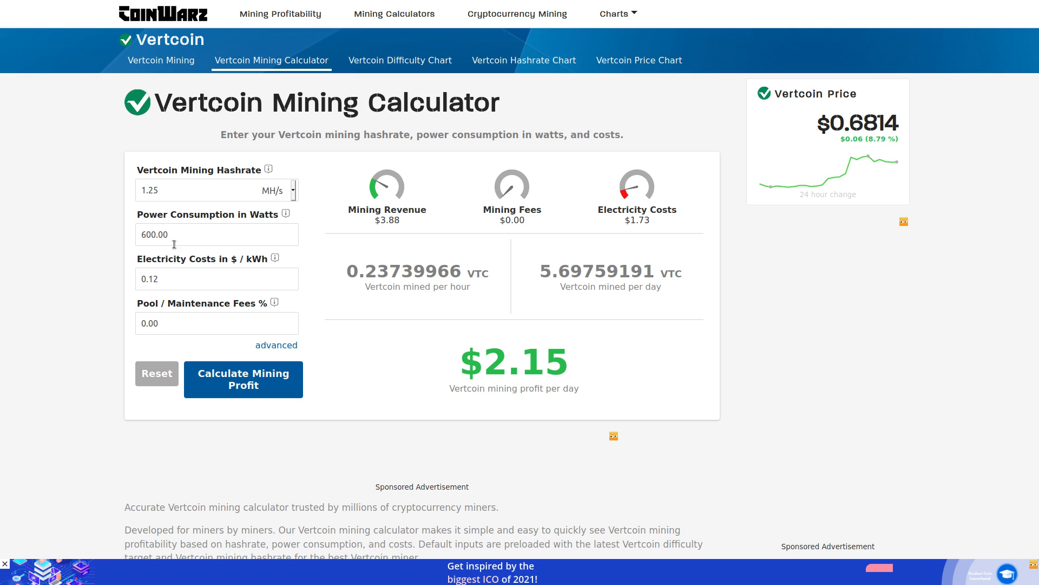
mouse_move(231, 263)
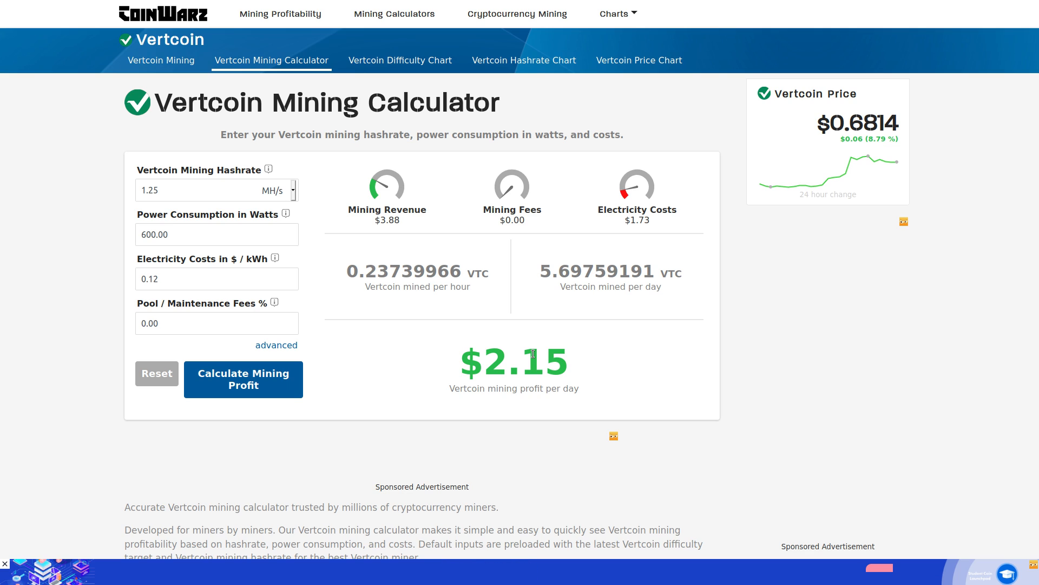
mouse_move(50, 253)
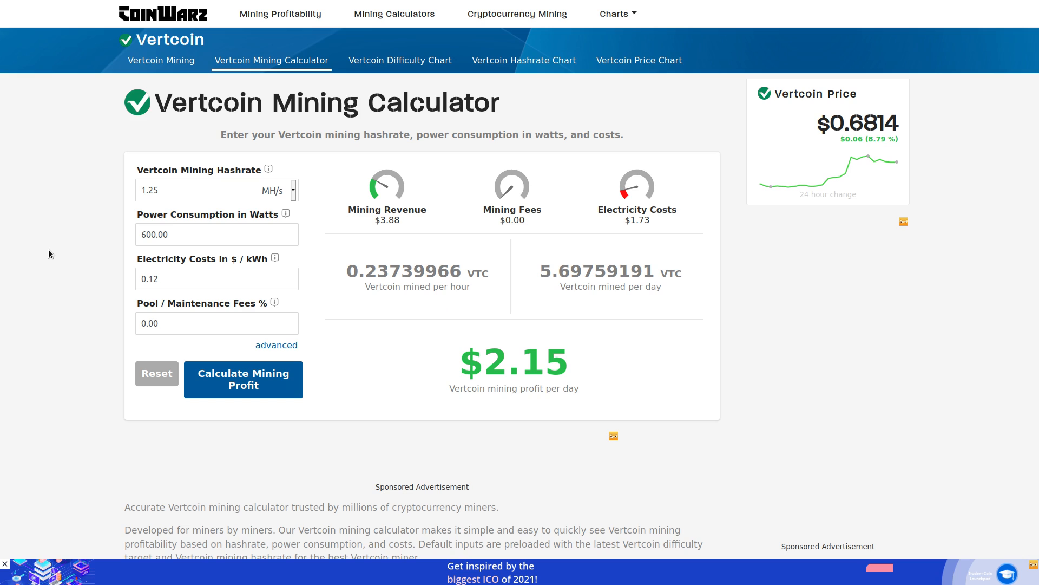
mouse_move(177, 96)
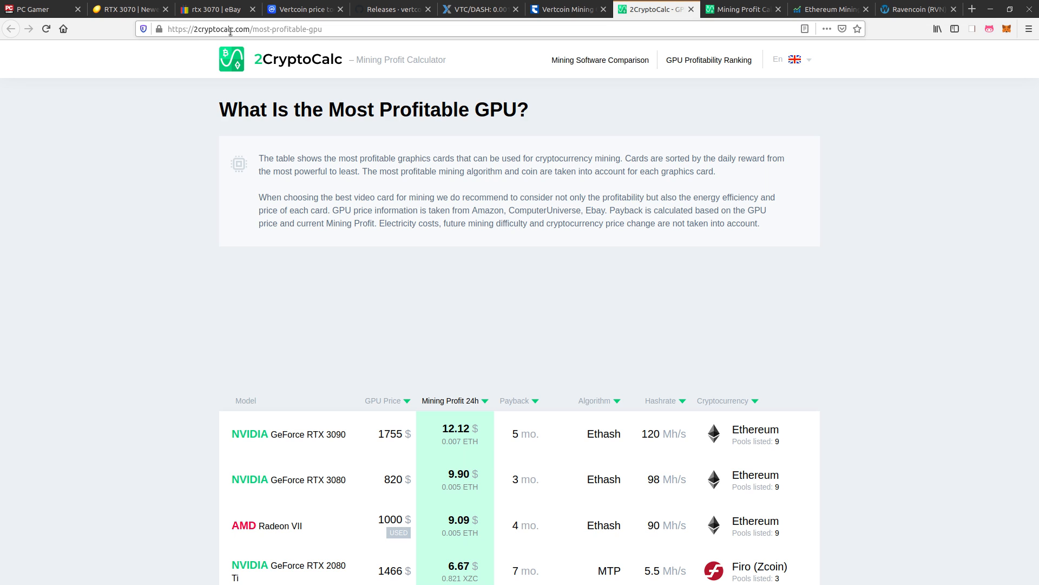
- Browse the GPU profitability ranking from RTX 3090 ($12.12) to GTX 1050 Ti ($1.22)
scroll("down", 3)
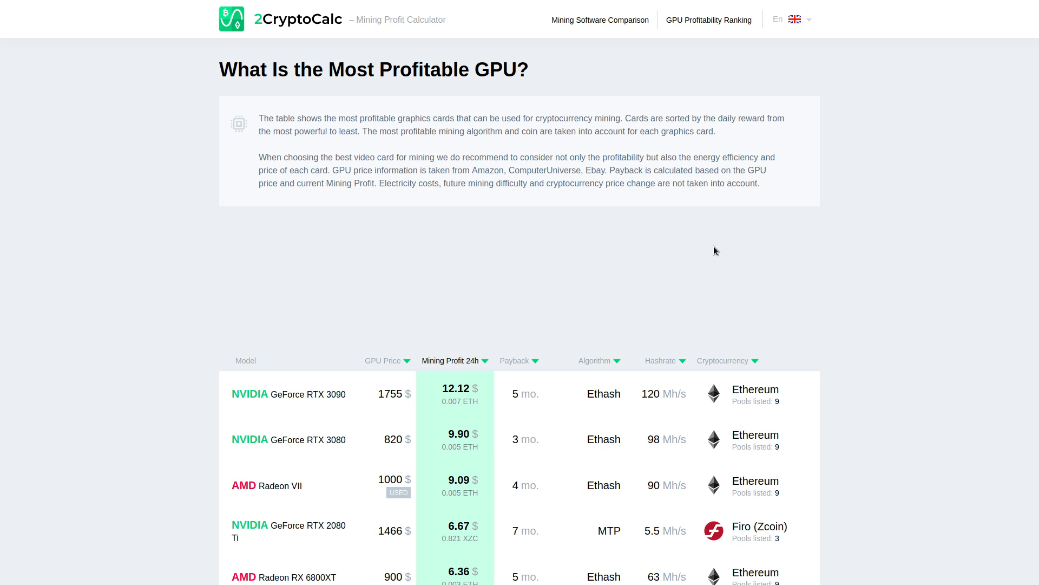
mouse_move(501, 398)
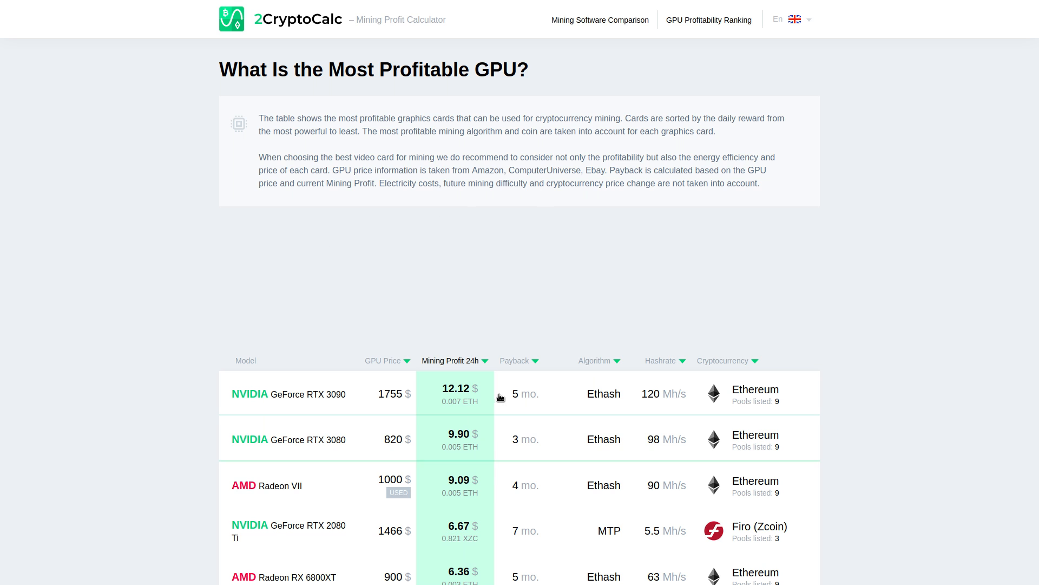
scroll("down", 3)
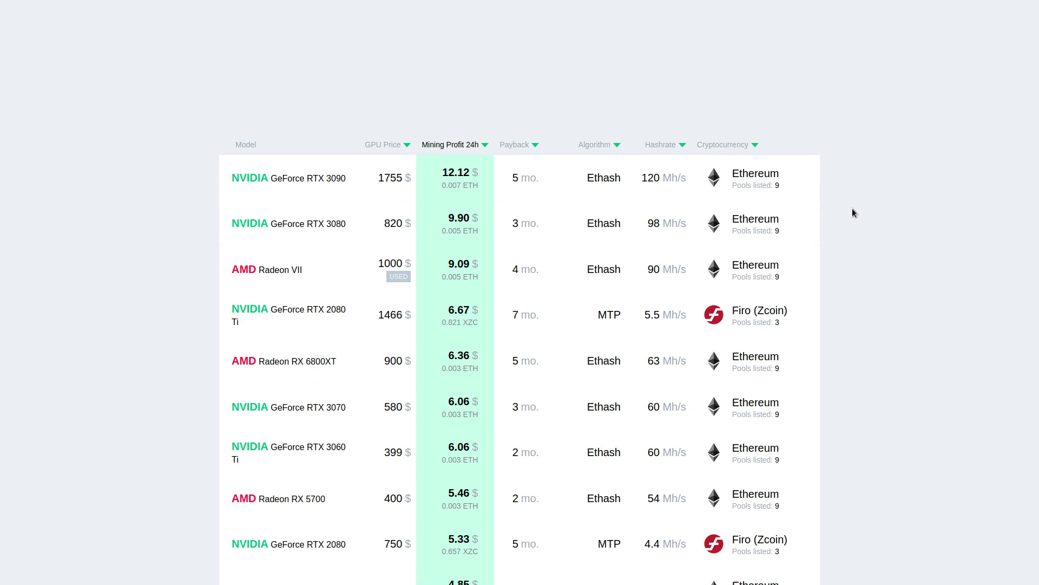
mouse_move(793, 230)
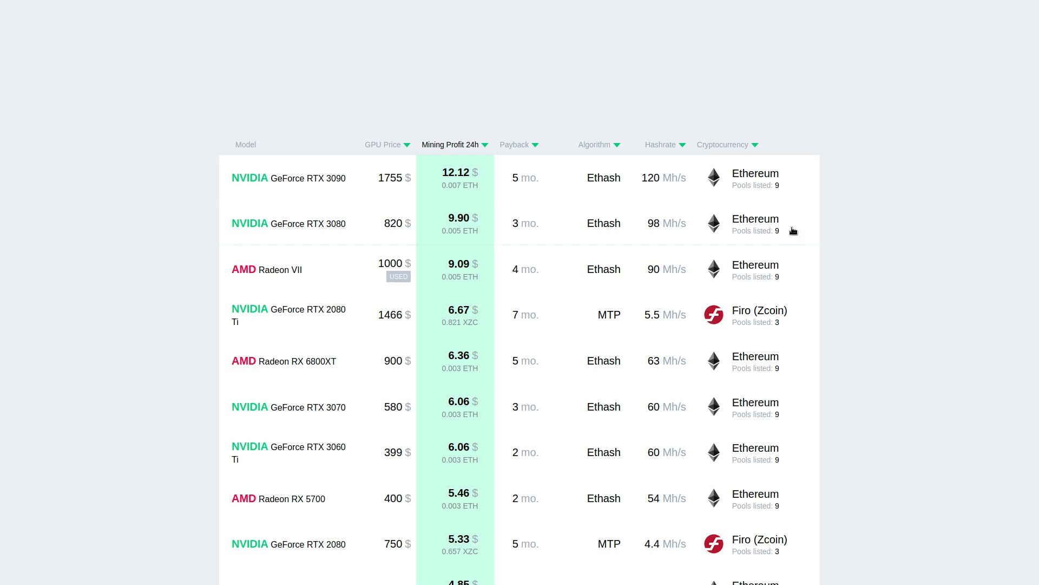
mouse_move(337, 231)
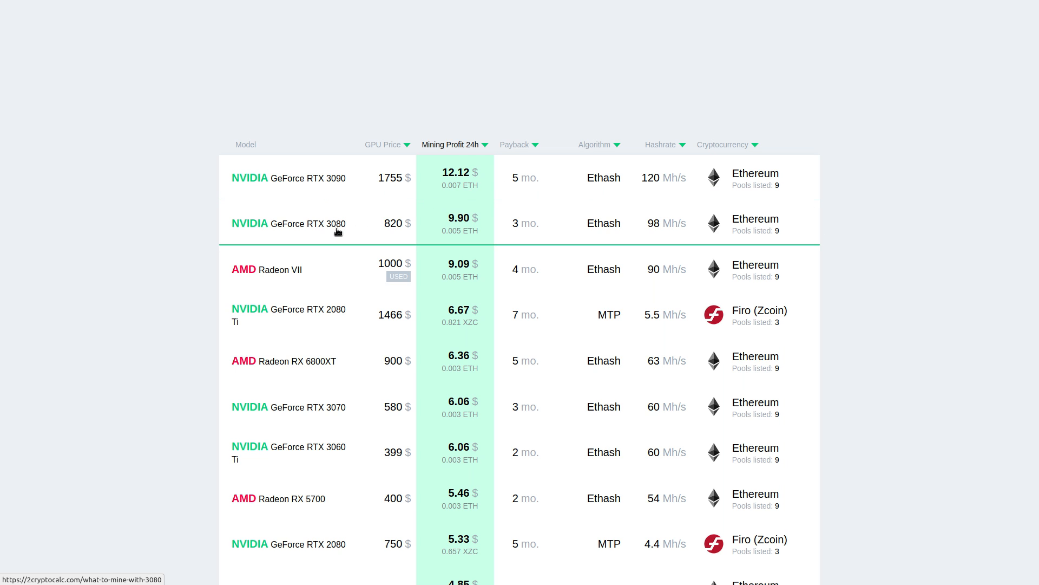
mouse_move(367, 221)
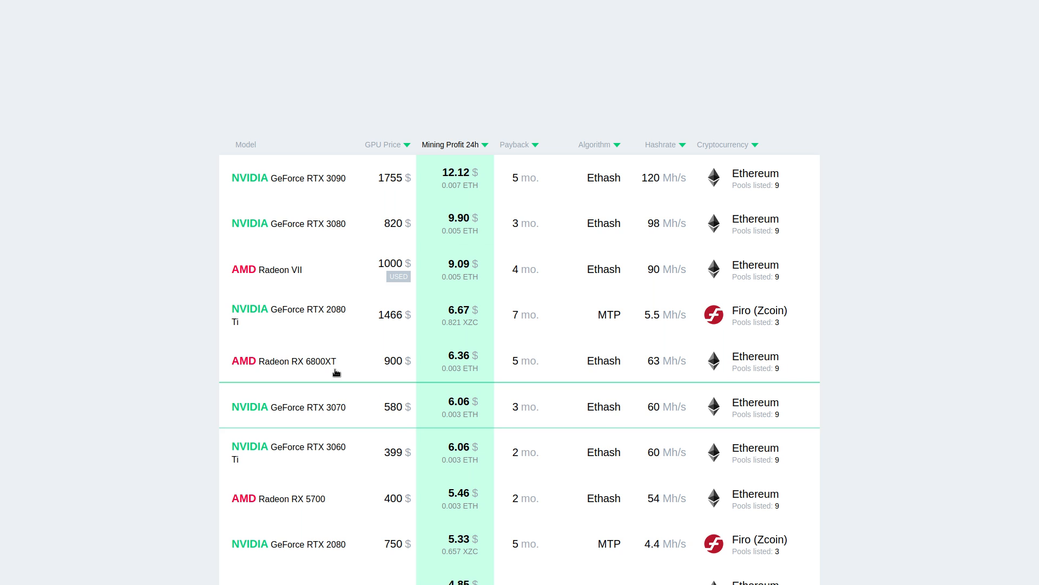
mouse_move(624, 364)
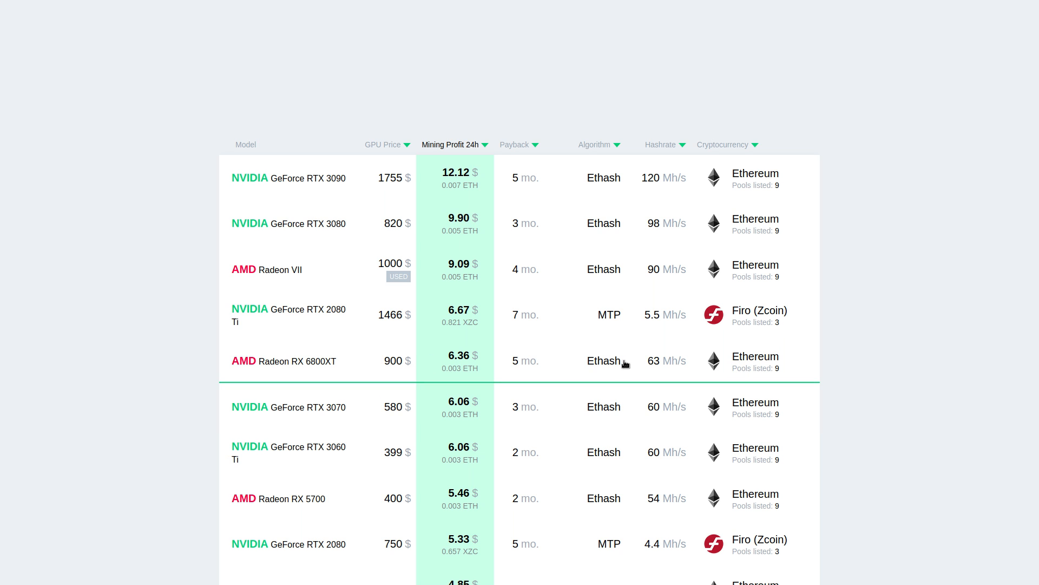
scroll("down", 3)
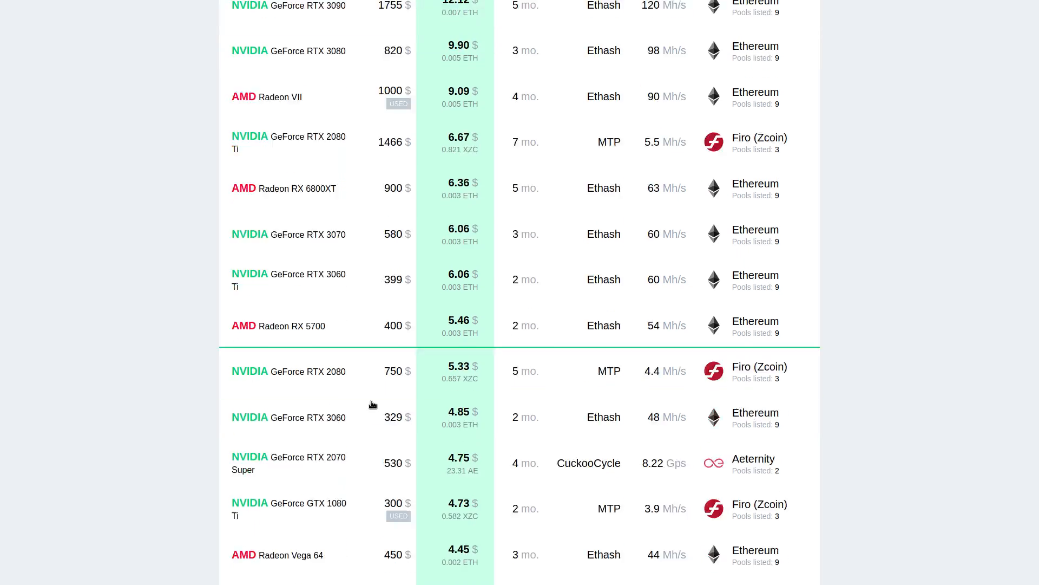
scroll("down", 3)
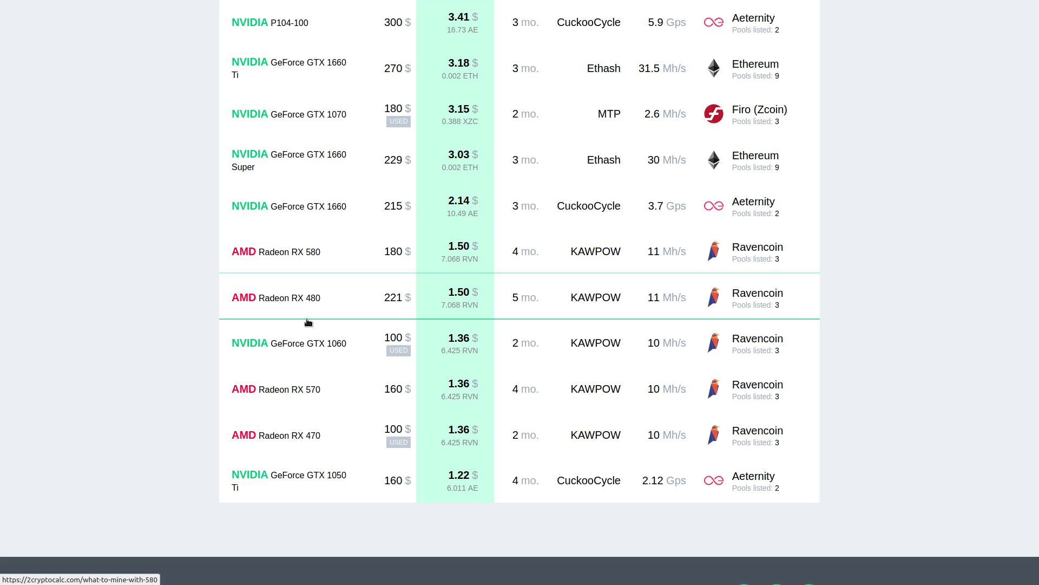
mouse_move(351, 349)
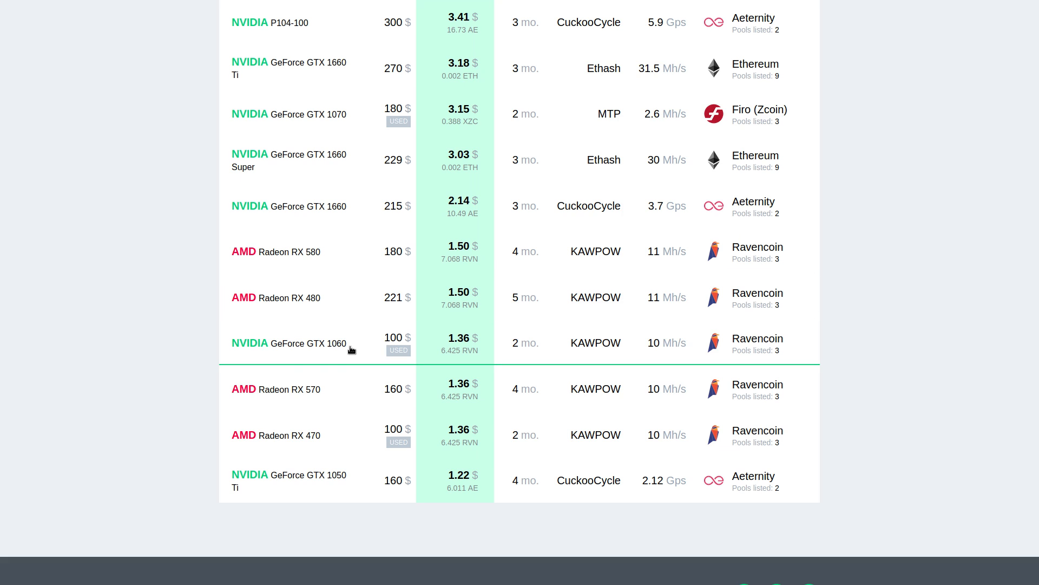
mouse_move(531, 370)
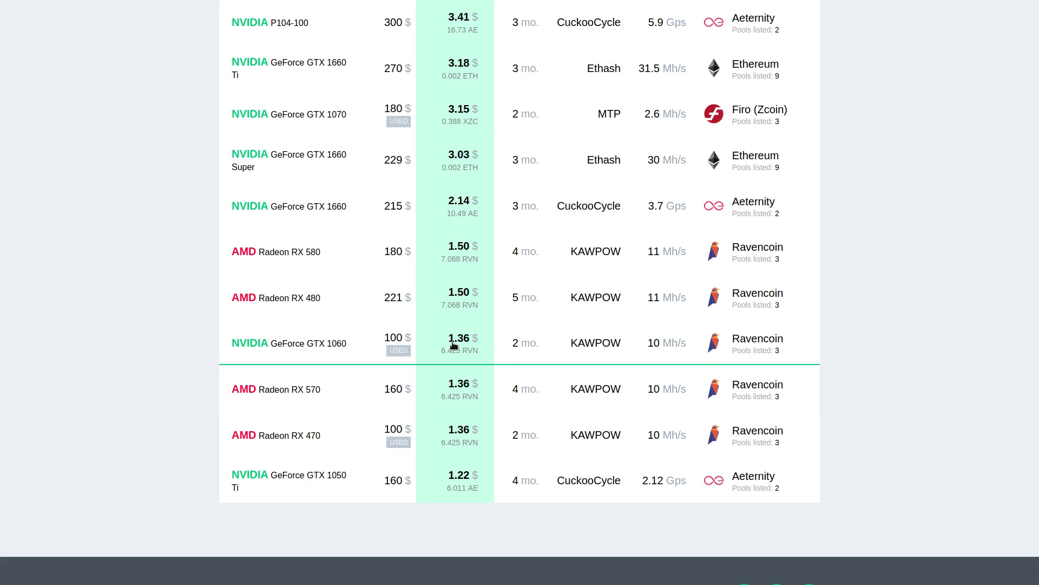
mouse_move(531, 337)
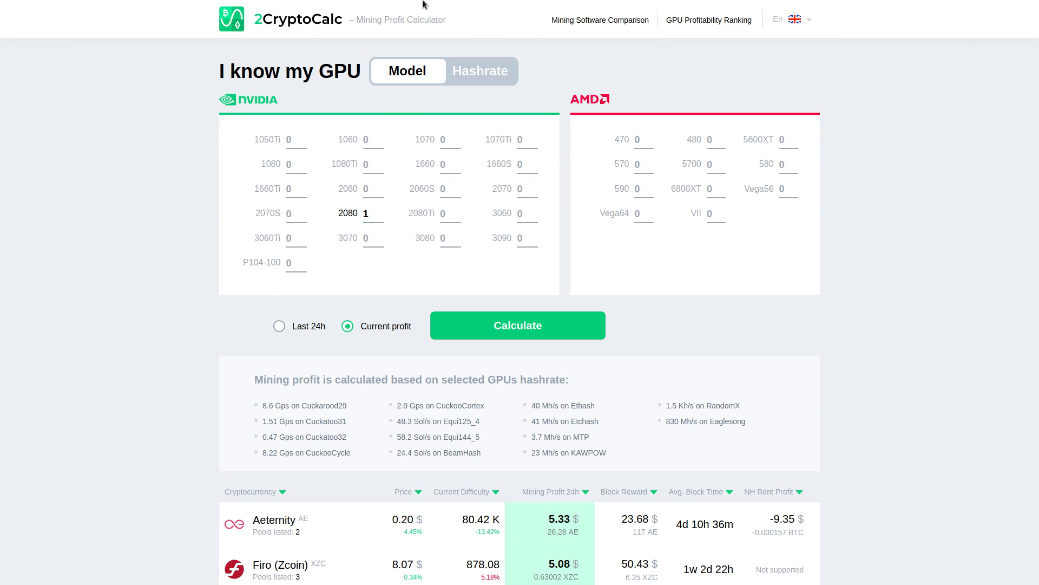
- Edit the 2CryptoCalc address, then leave the 404 page for the homepage
left_click(240, 28)
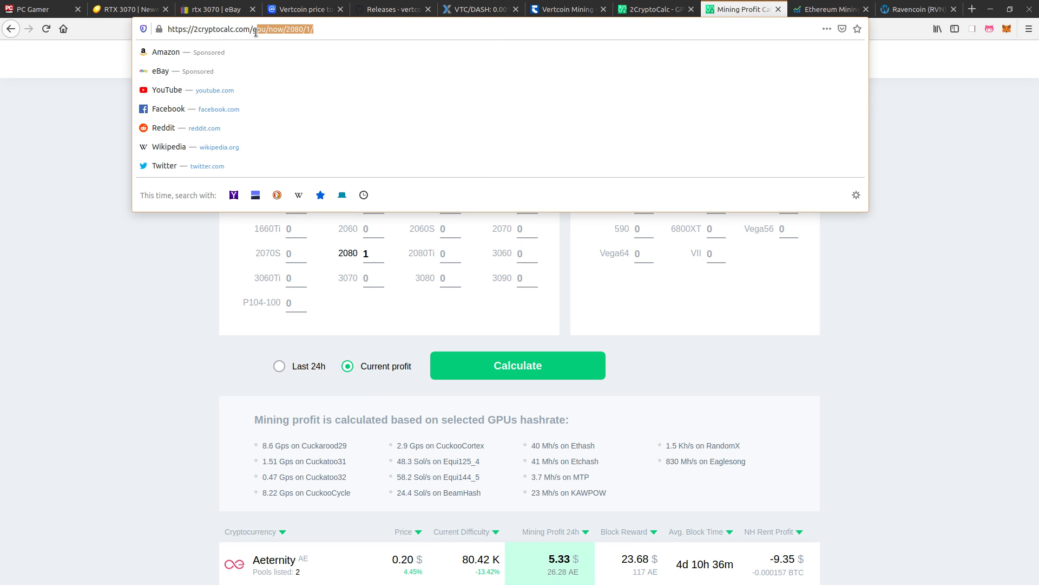
mouse_move(305, 9)
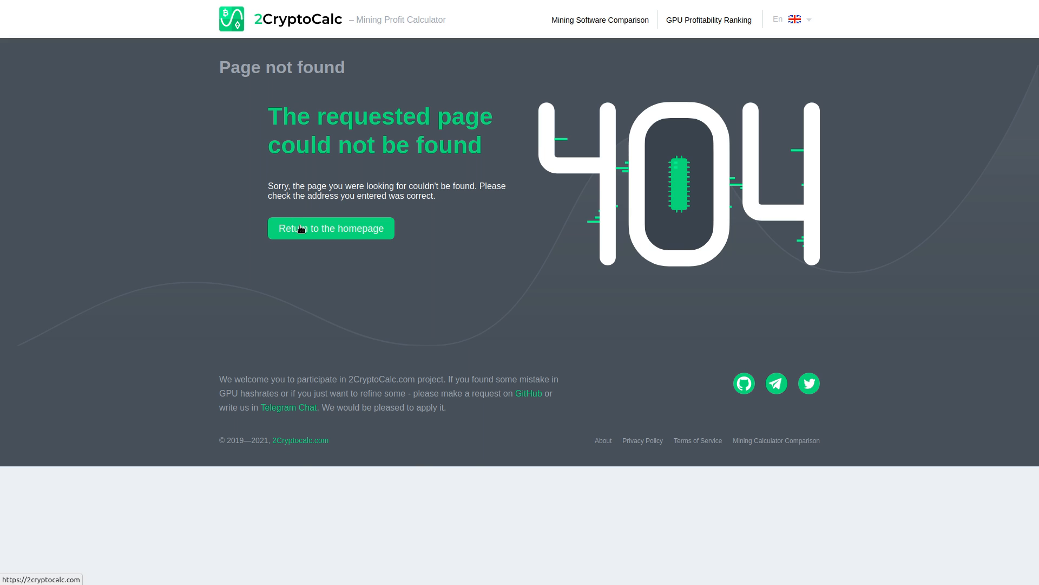
left_click(330, 228)
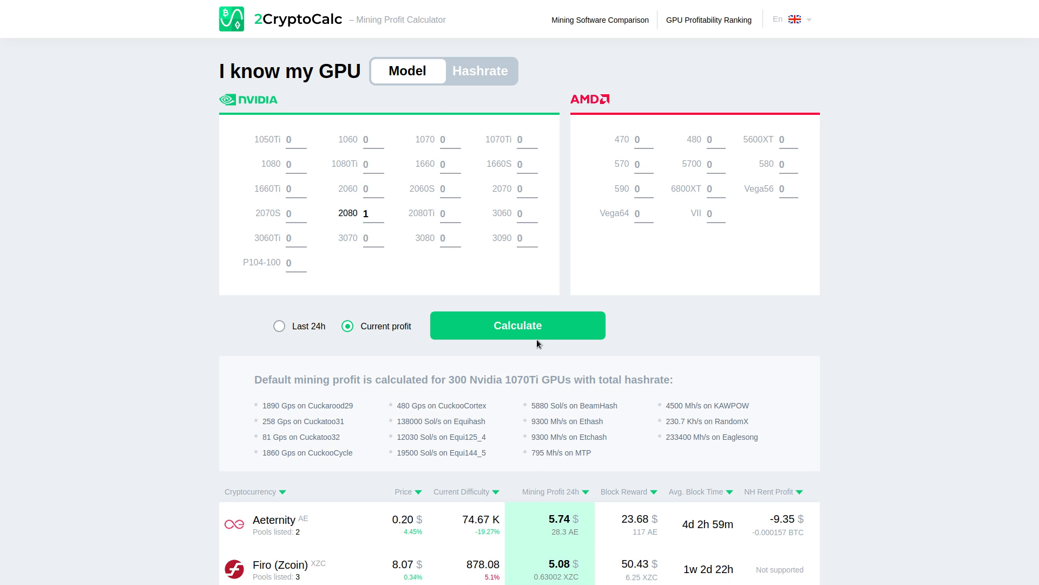
- Scroll the one-2080 results back to the top, then show WhatToMine's Ravencoin calculator
scroll("down", 3)
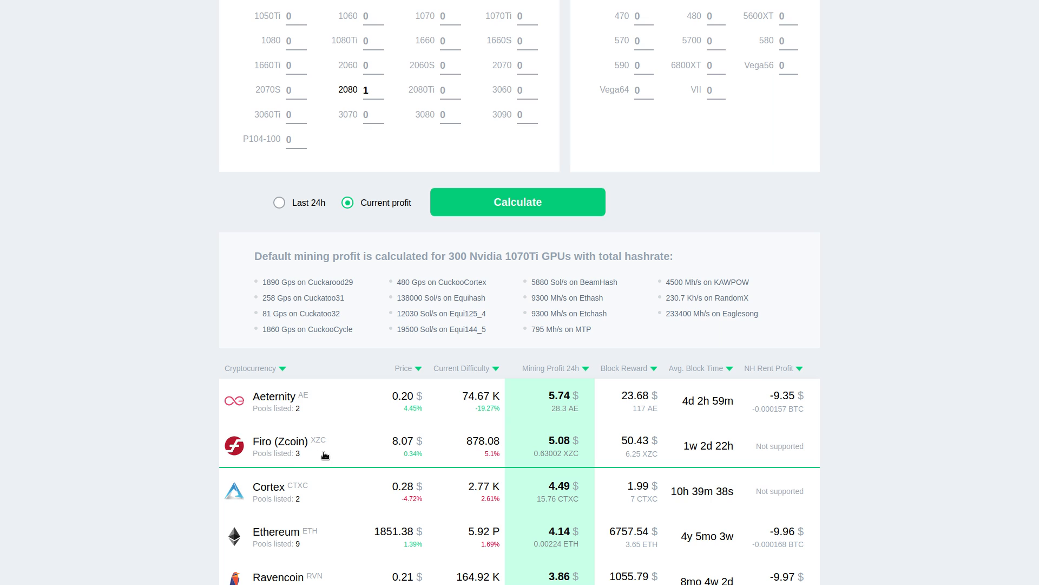
mouse_move(525, 495)
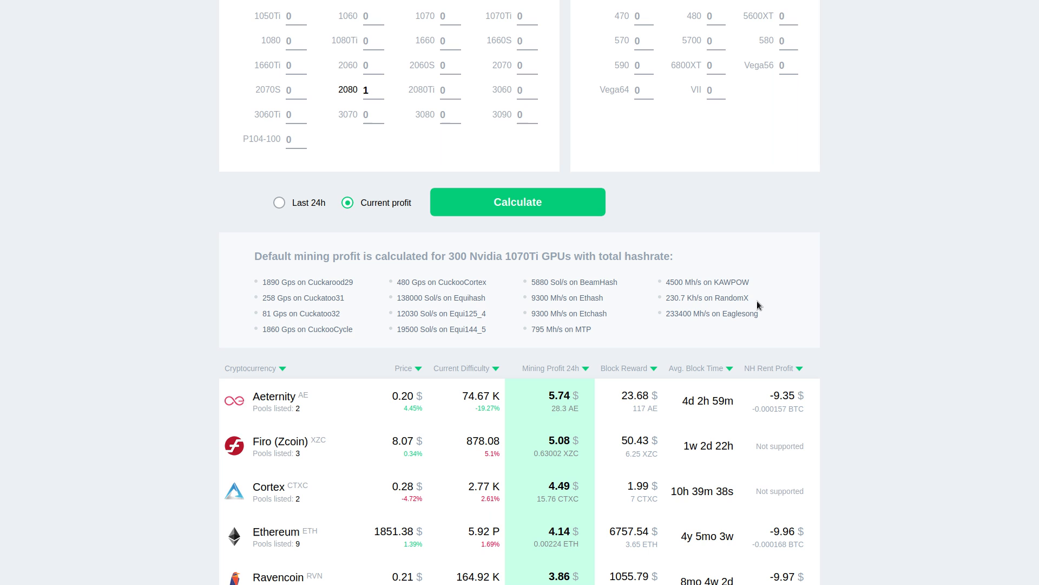
scroll("up", 3)
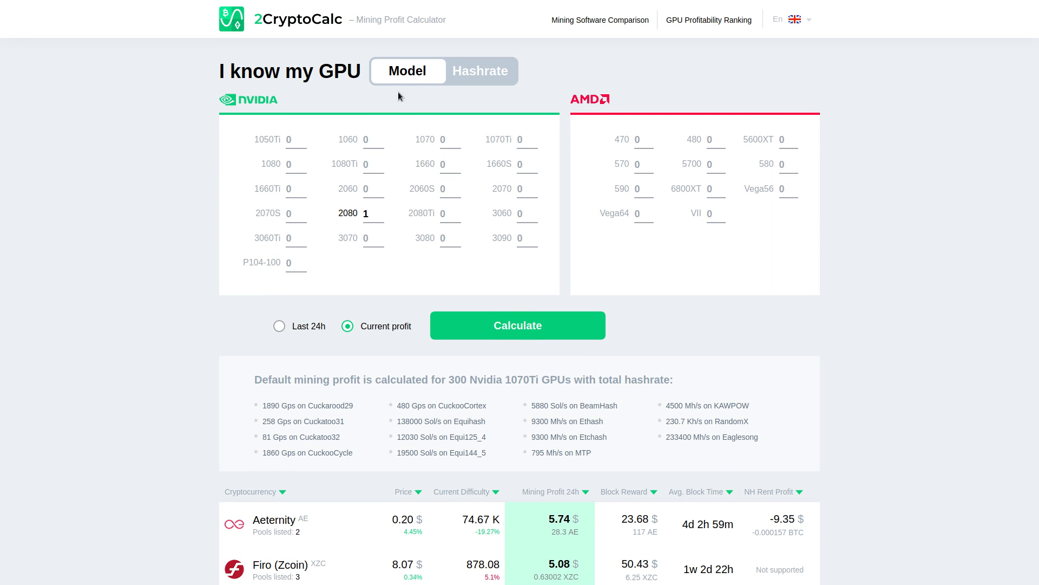
left_click(365, 213)
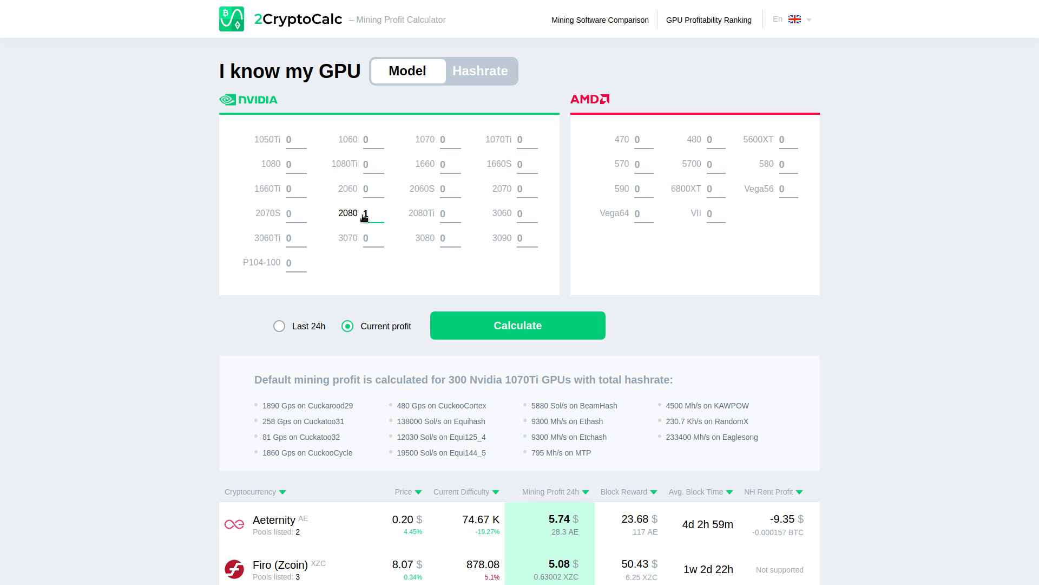
mouse_move(320, 89)
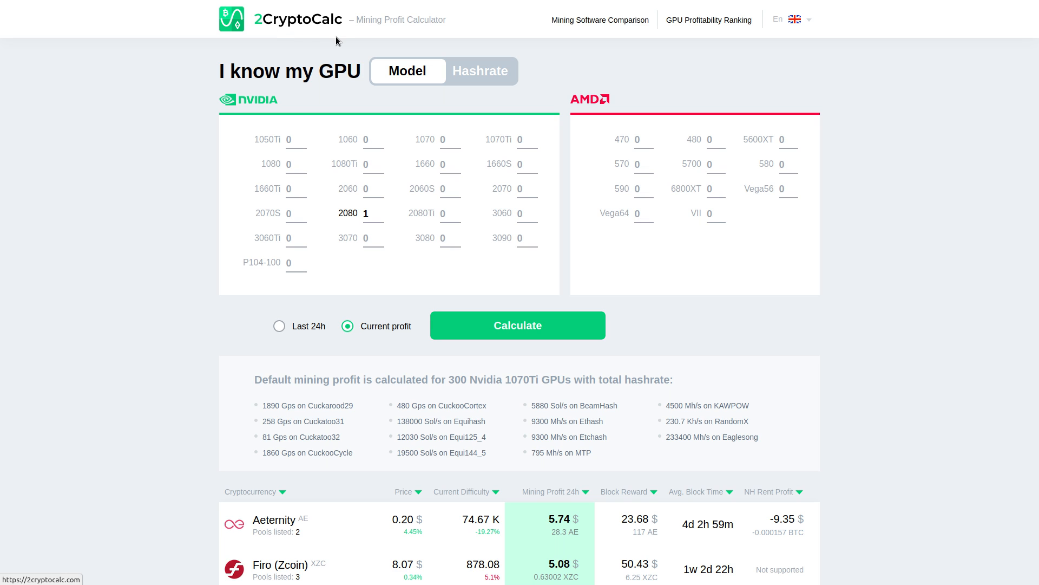
mouse_move(324, 35)
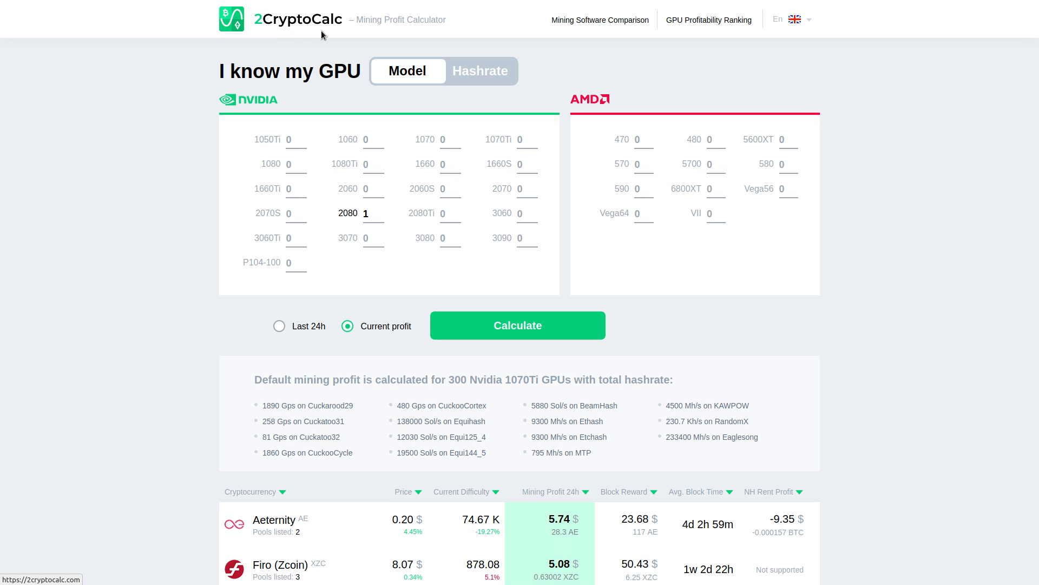
left_click(918, 9)
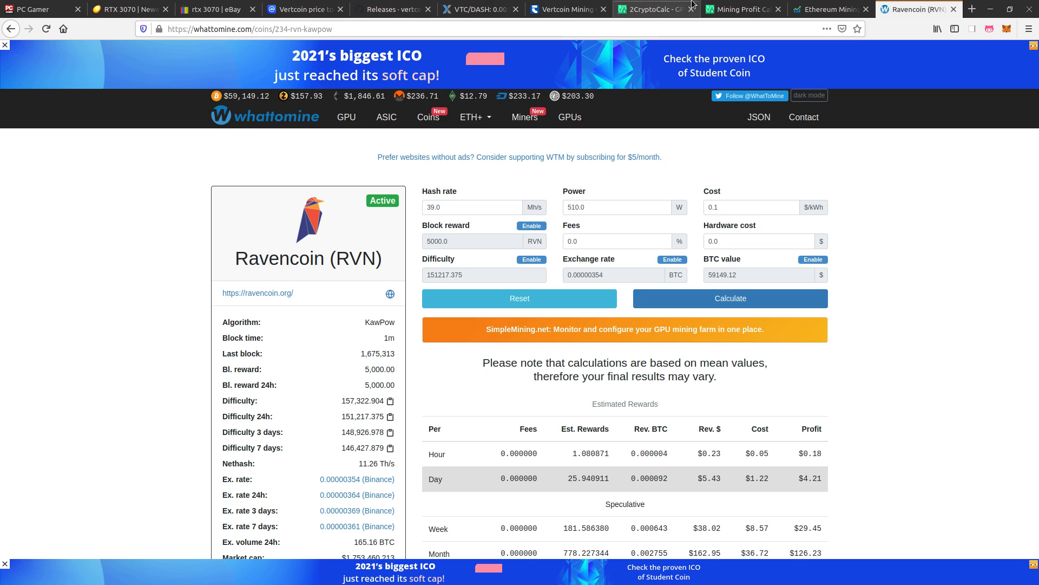
- Scroll 2CryptoCalc's coin table for one 2080: Aeternity $5.74, Ethereum $4.14, Ravencoin $3.86
left_click(742, 8)
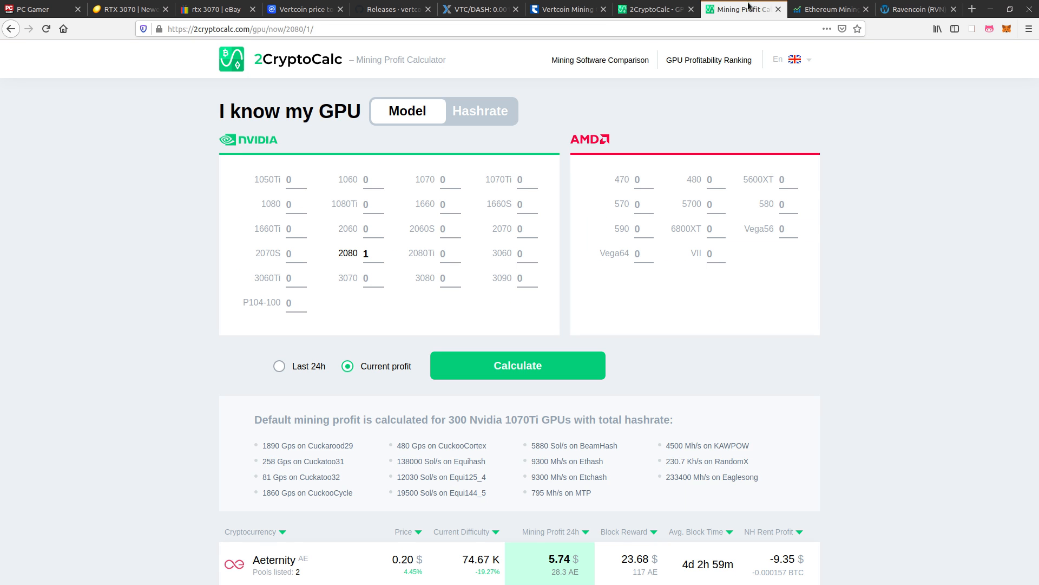
scroll("down", 3)
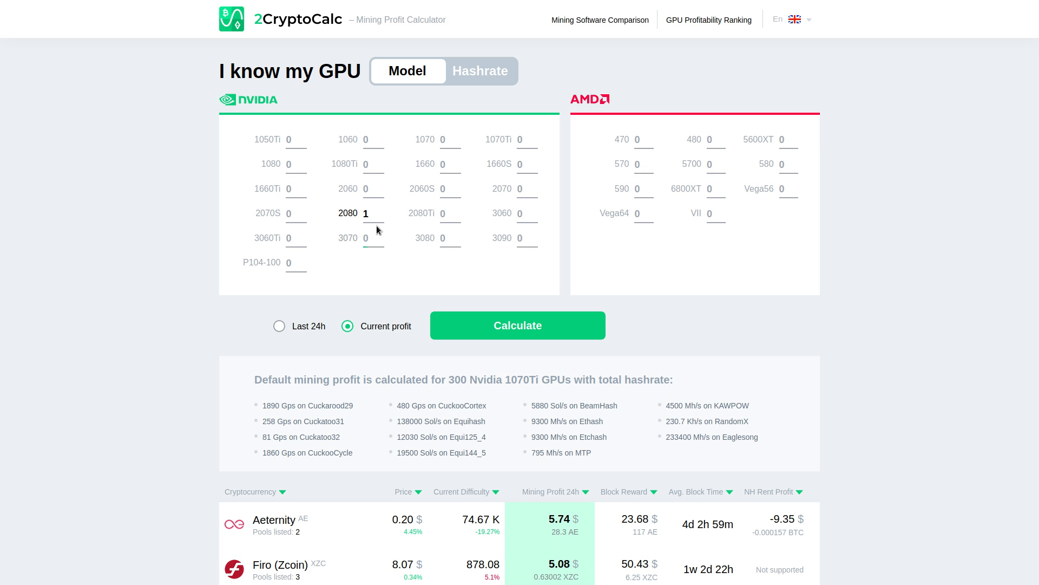
scroll("down", 3)
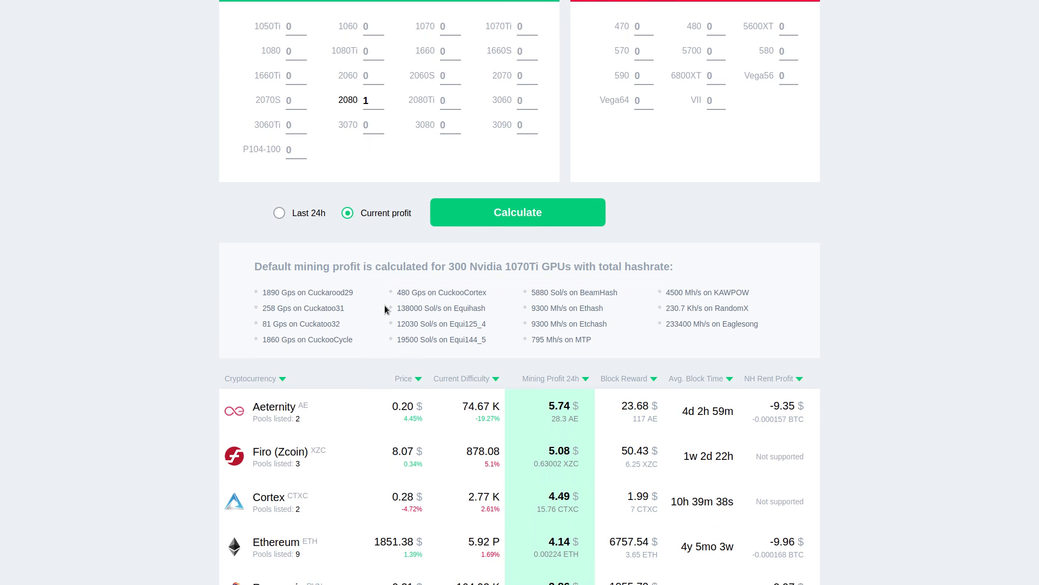
scroll("down", 3)
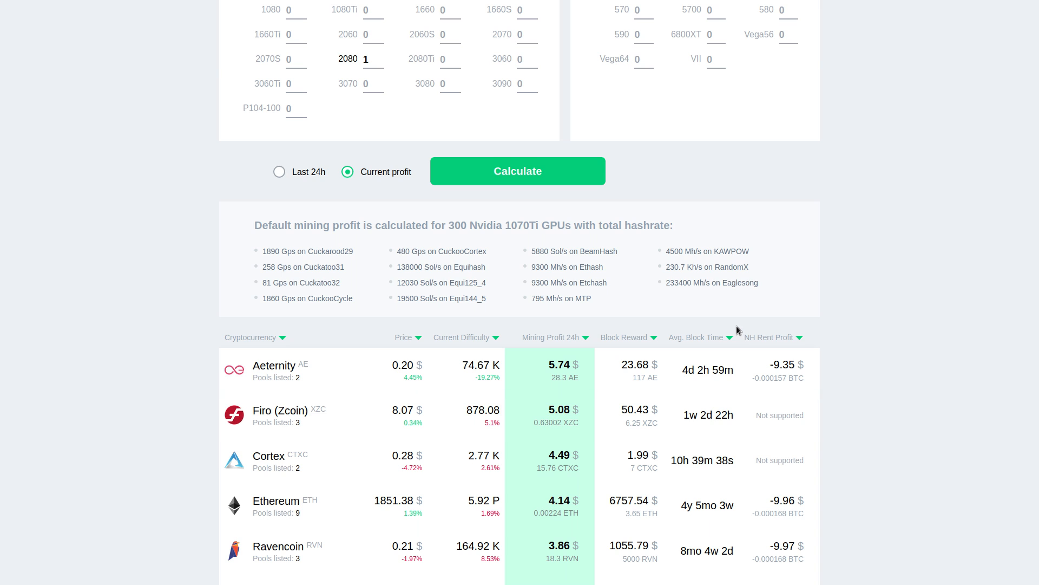
scroll("down", 3)
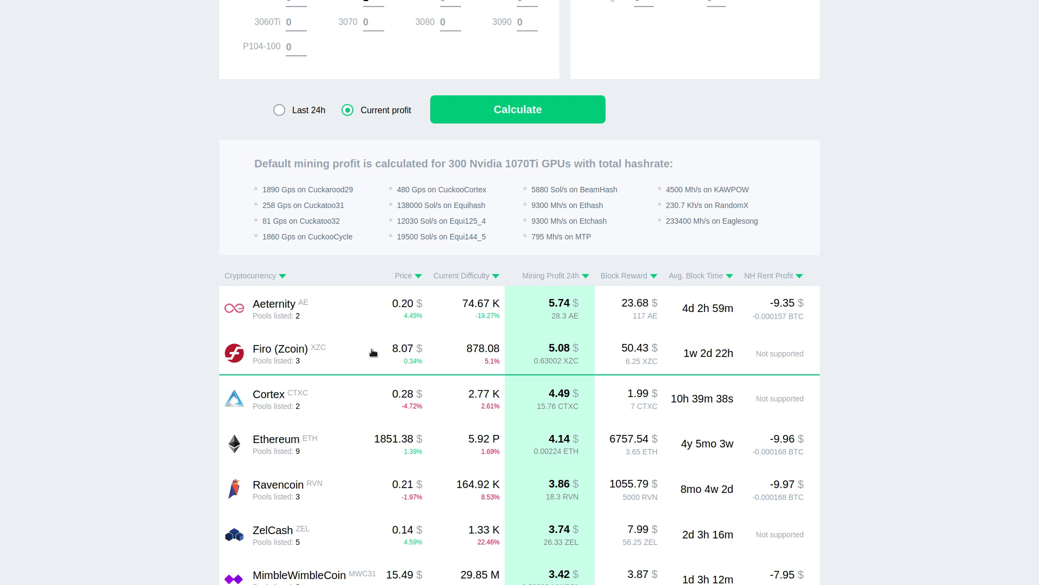
mouse_move(336, 496)
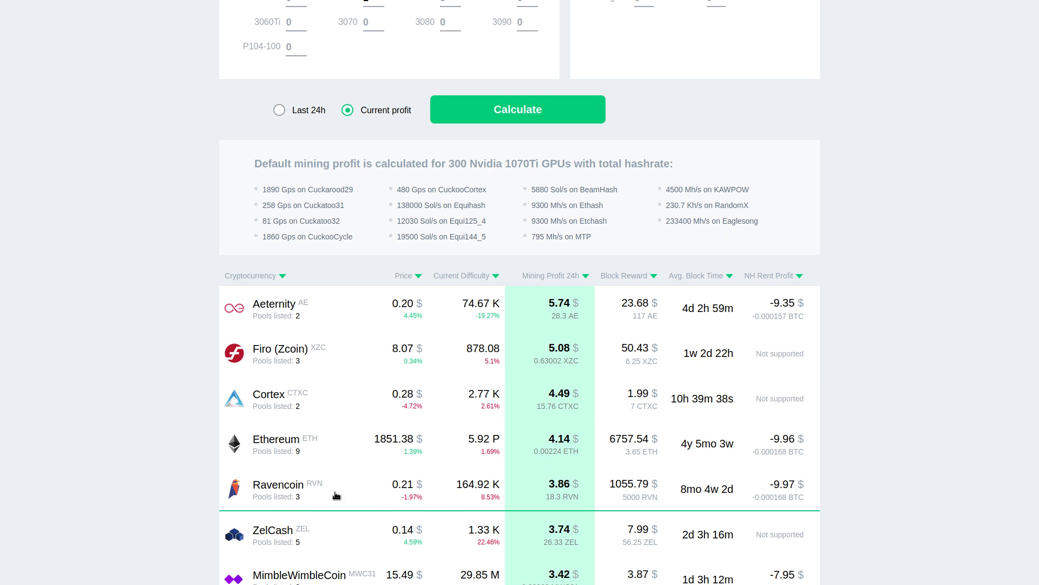
mouse_move(305, 496)
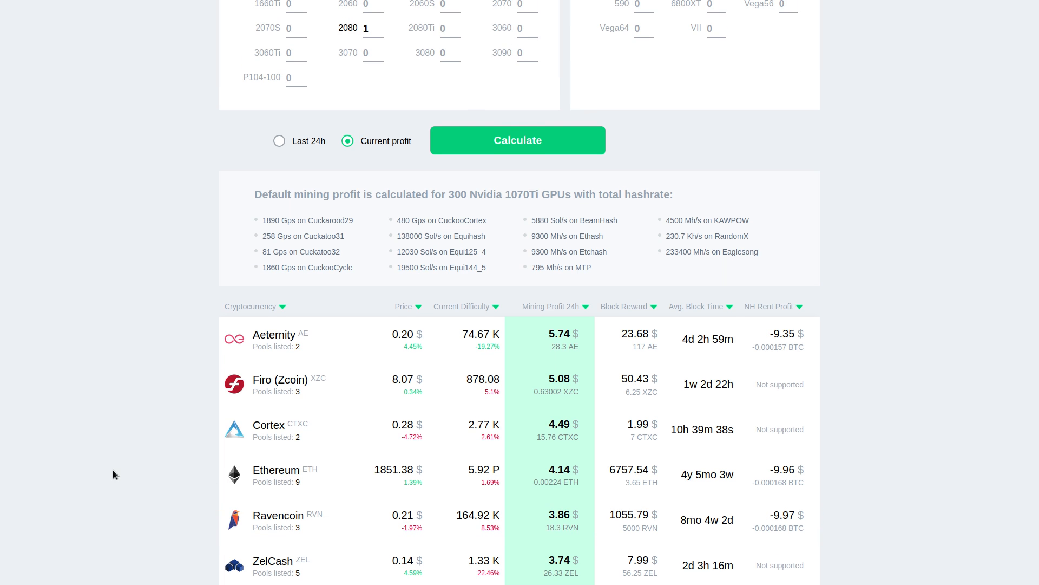
mouse_move(156, 447)
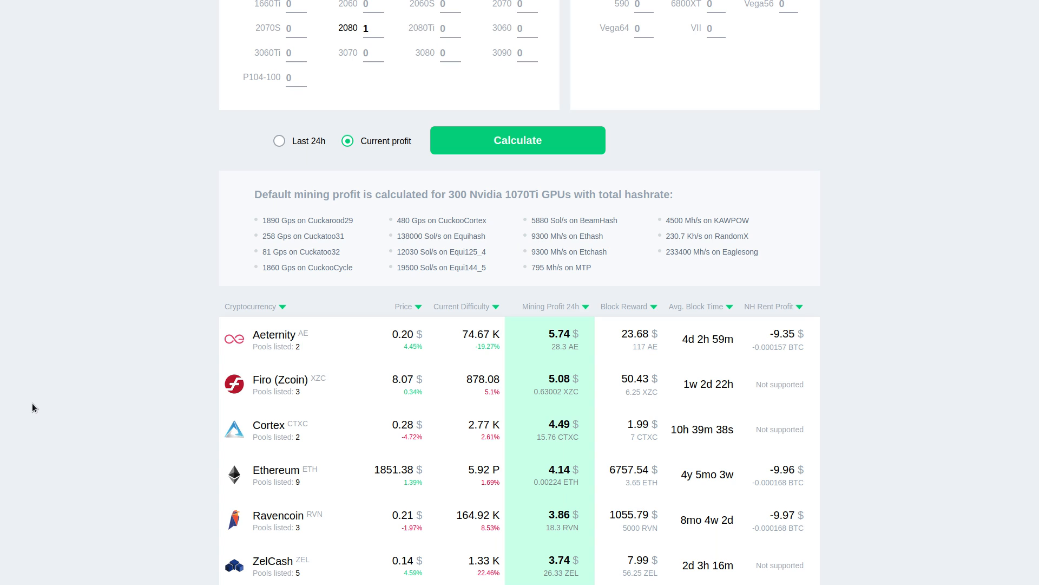
mouse_move(418, 543)
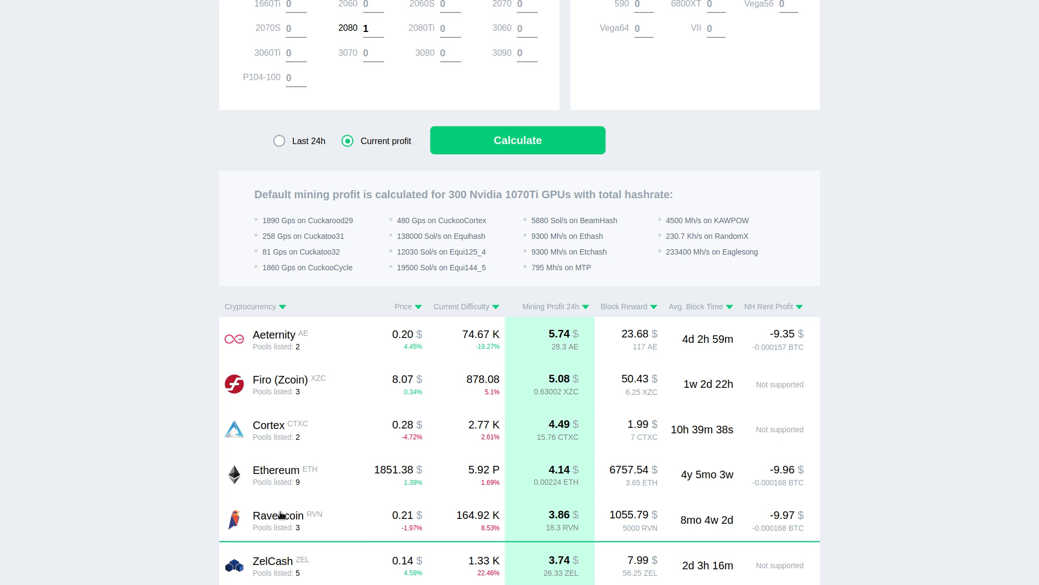
mouse_move(474, 516)
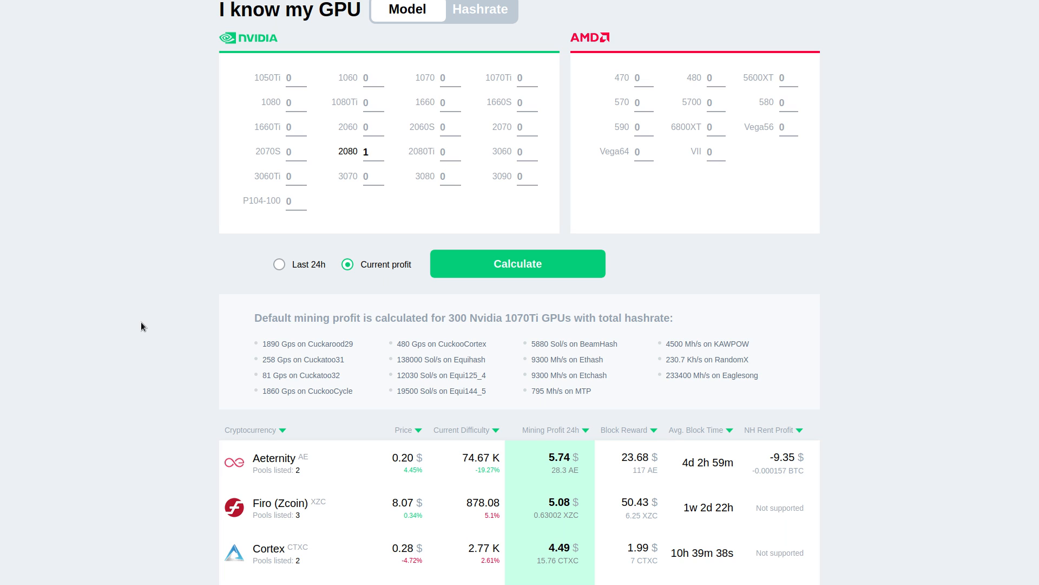
mouse_move(354, 310)
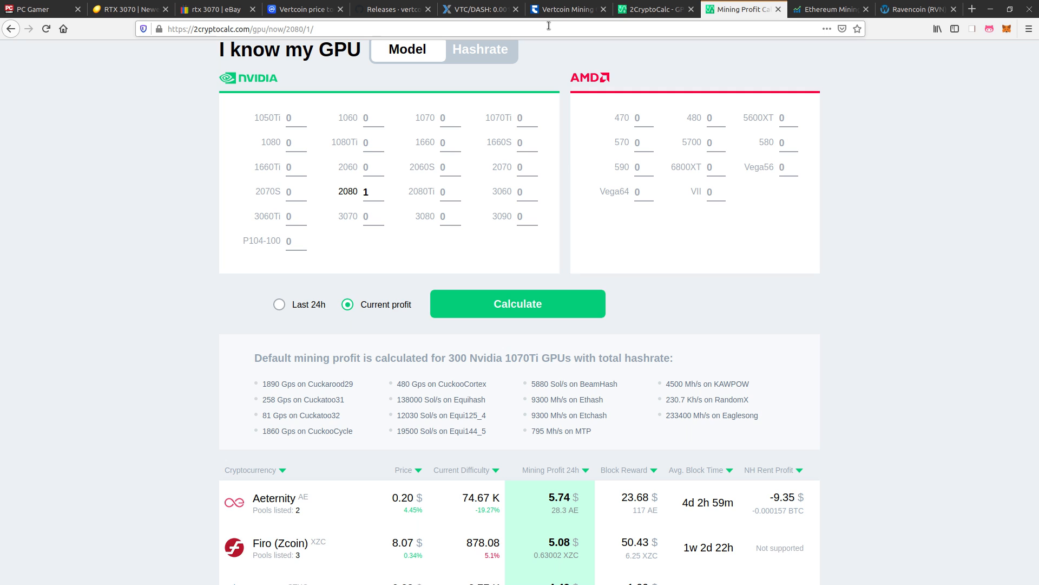
- Check the Newegg RTX 3070 listings, then eBay's 370 results around $1,225–$1,300
scroll("down", 3)
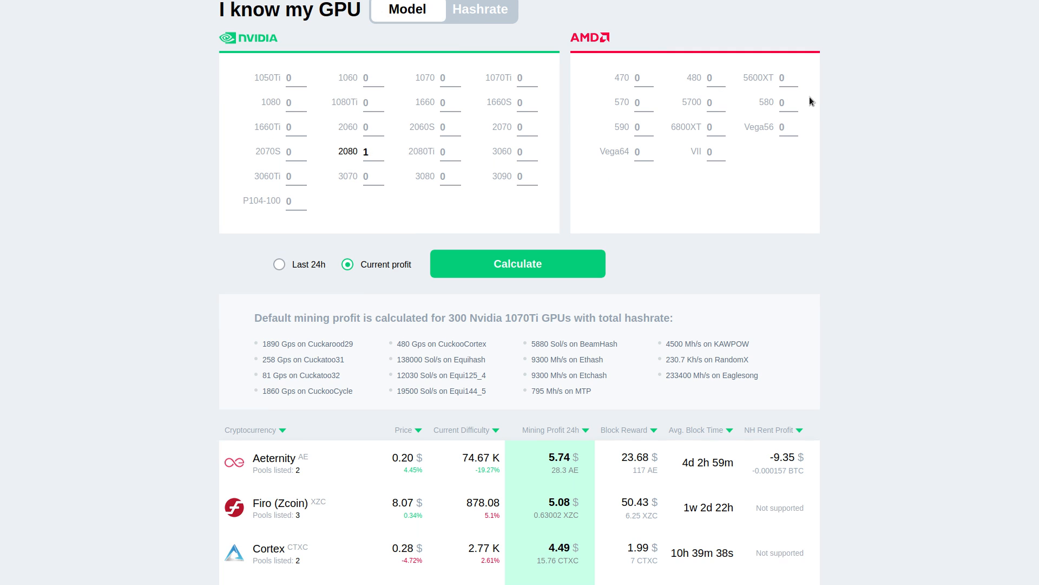
mouse_move(822, 103)
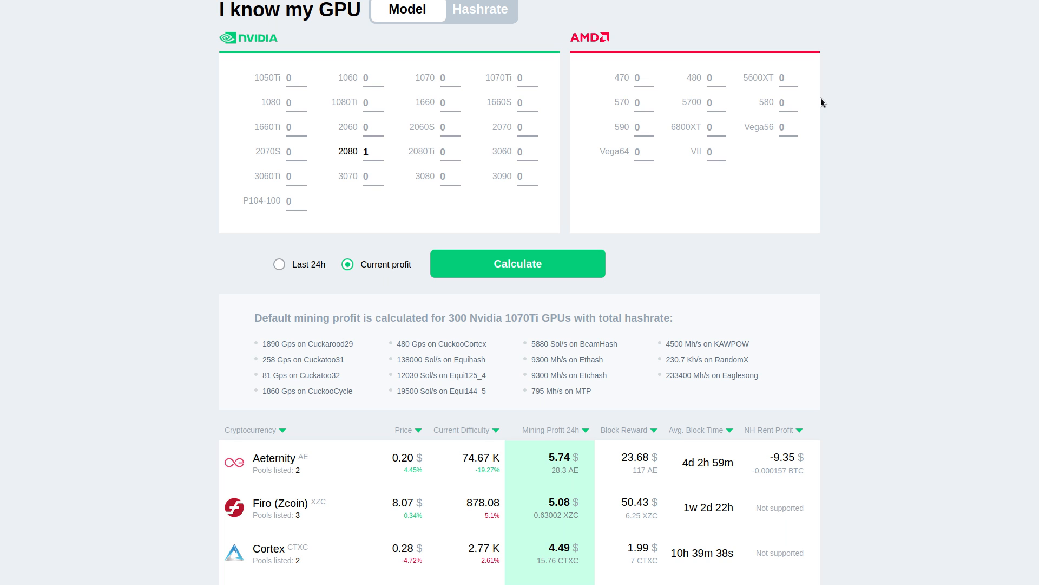
left_click(131, 9)
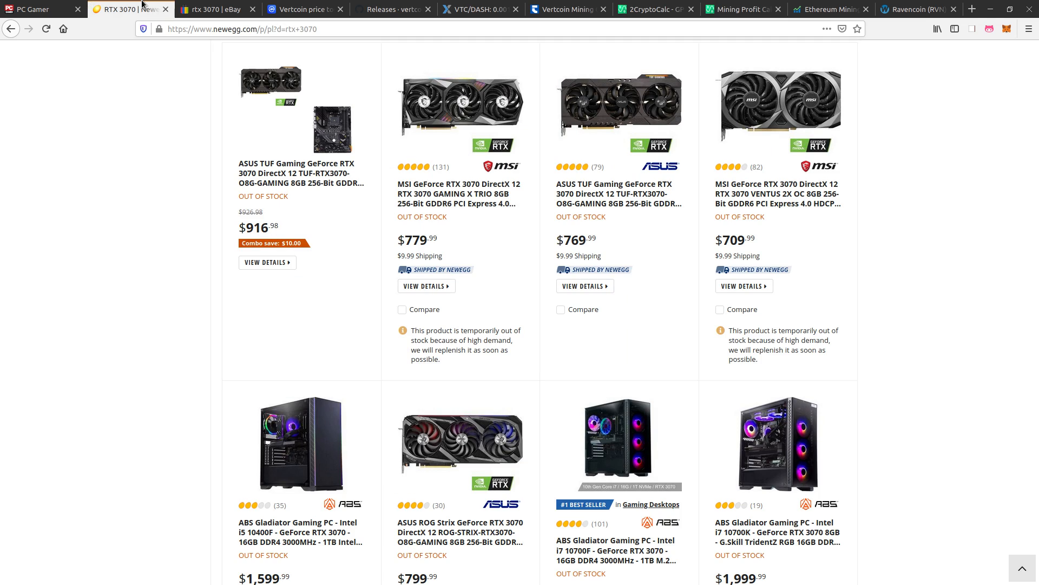
left_click(214, 8)
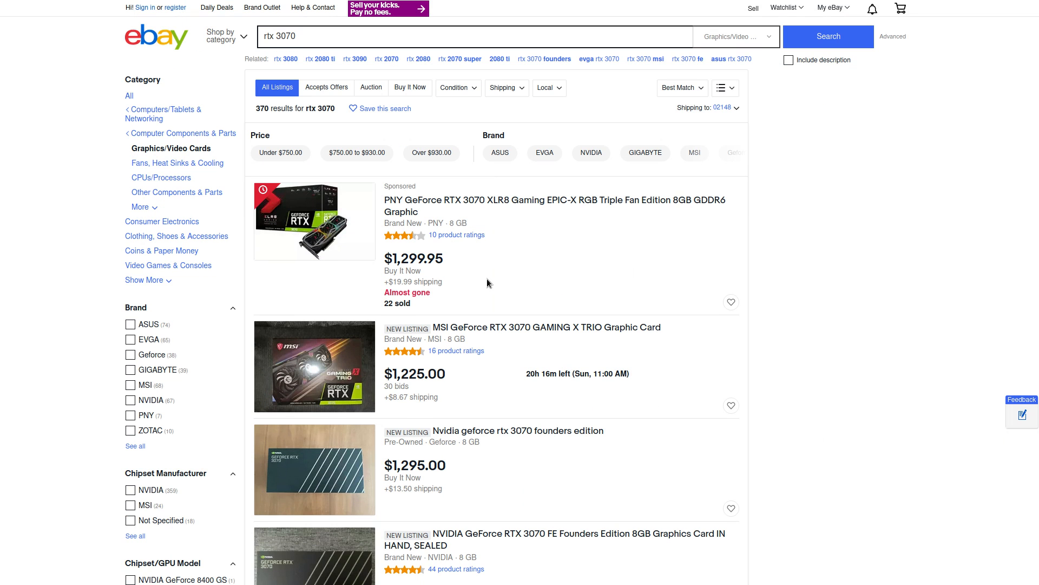